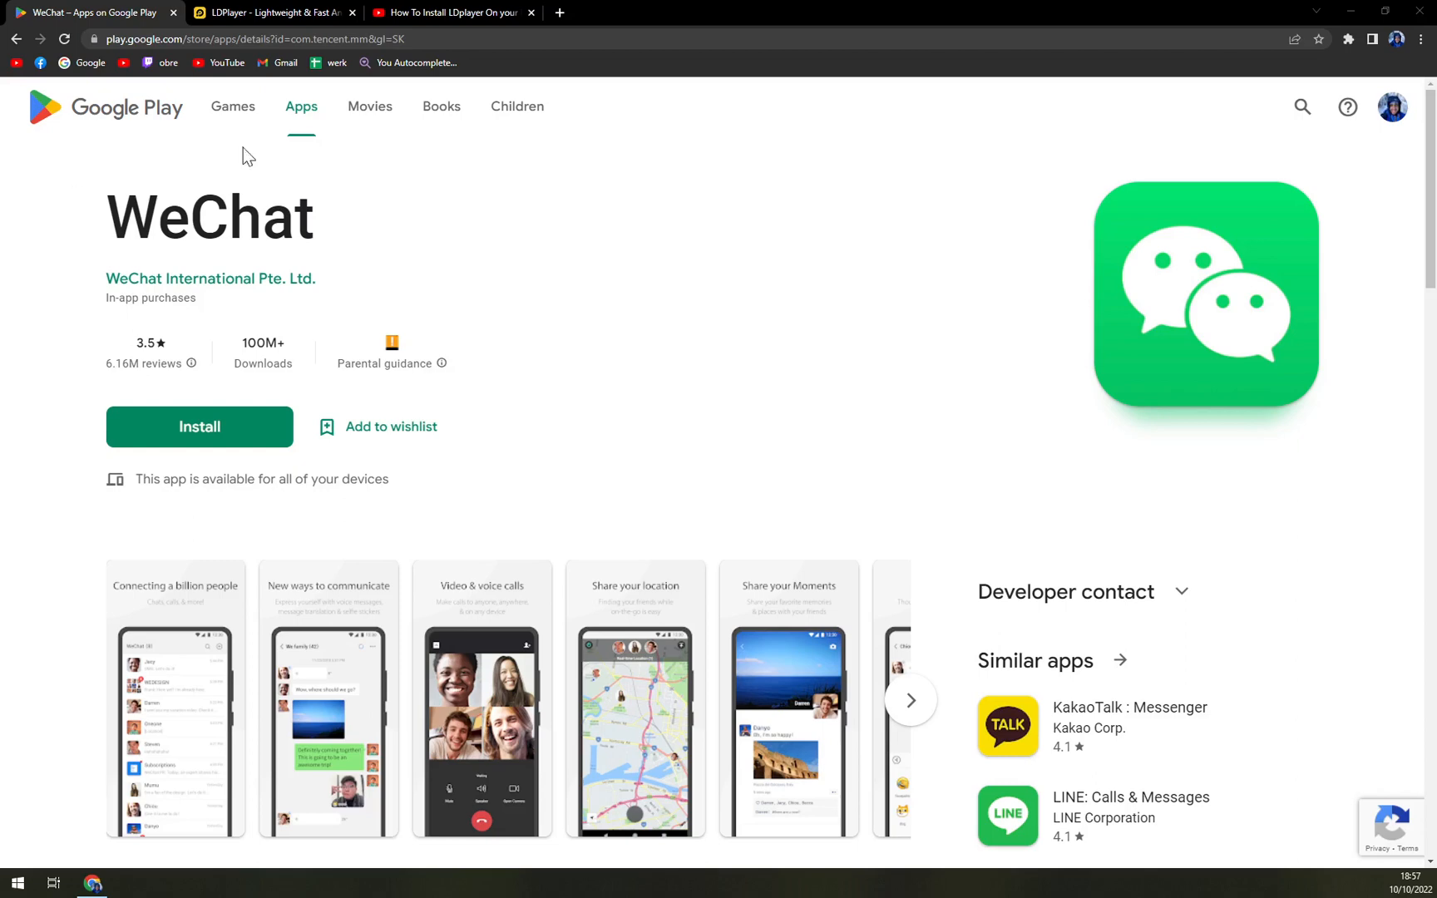
Follow the ldplayer.net link in the tutorial video's description to the LDPlayer download page
left_click(271, 12)
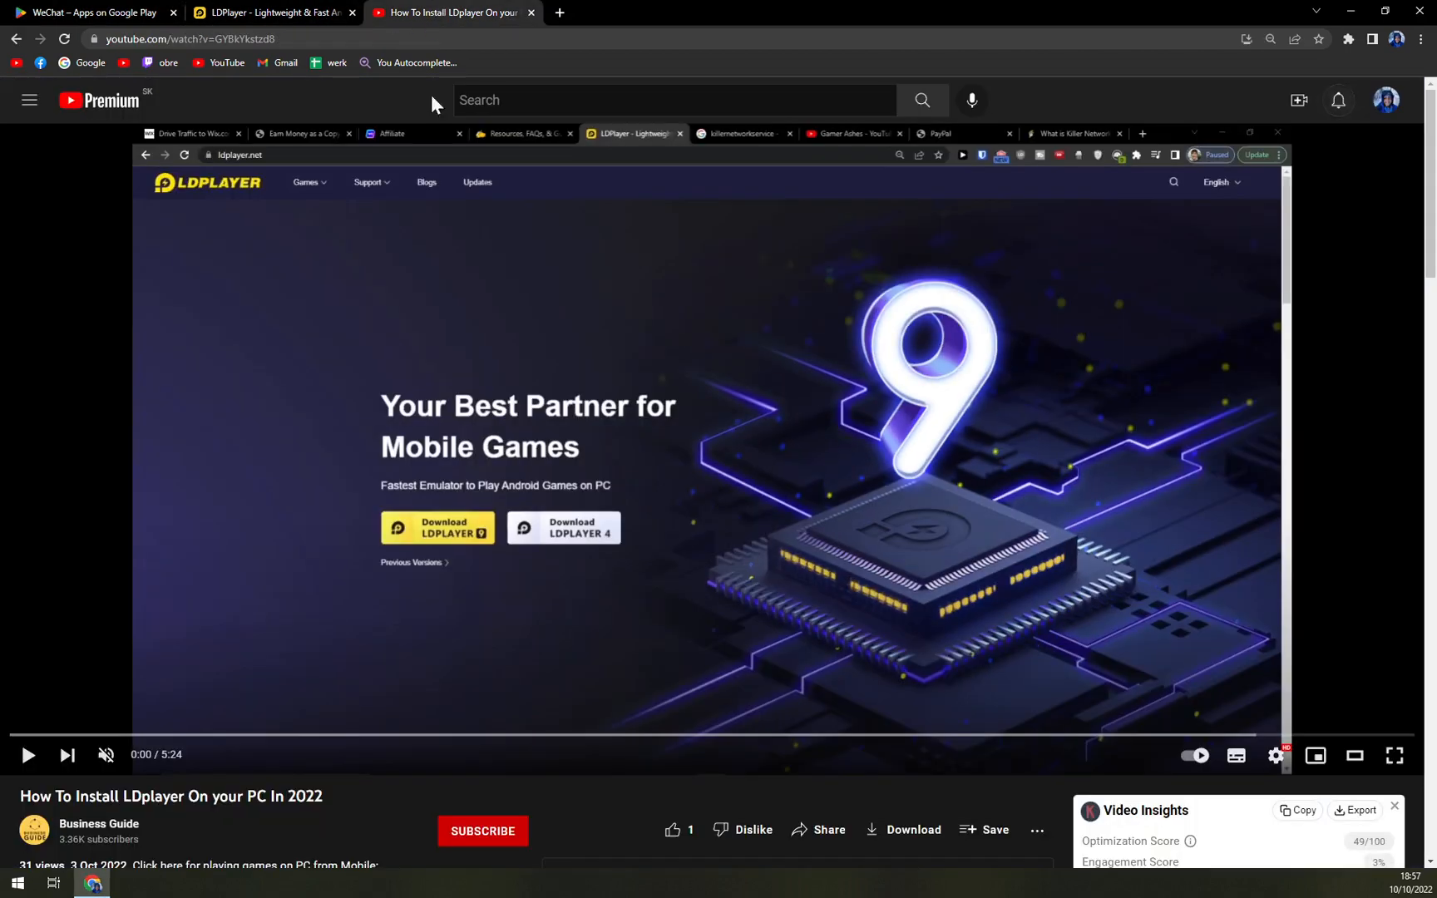
scroll("down", 3)
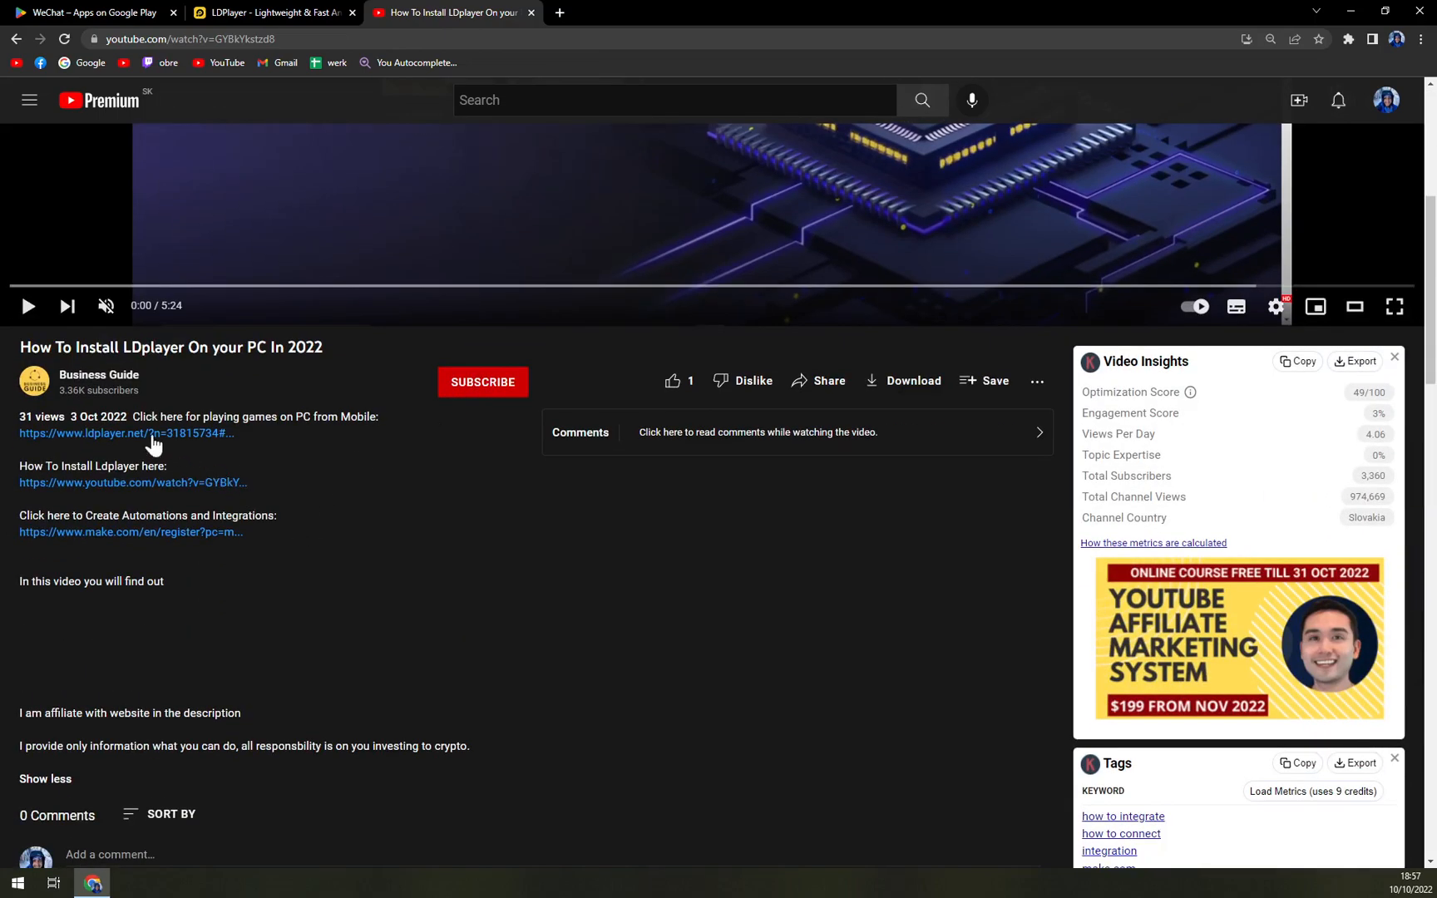
left_click(125, 433)
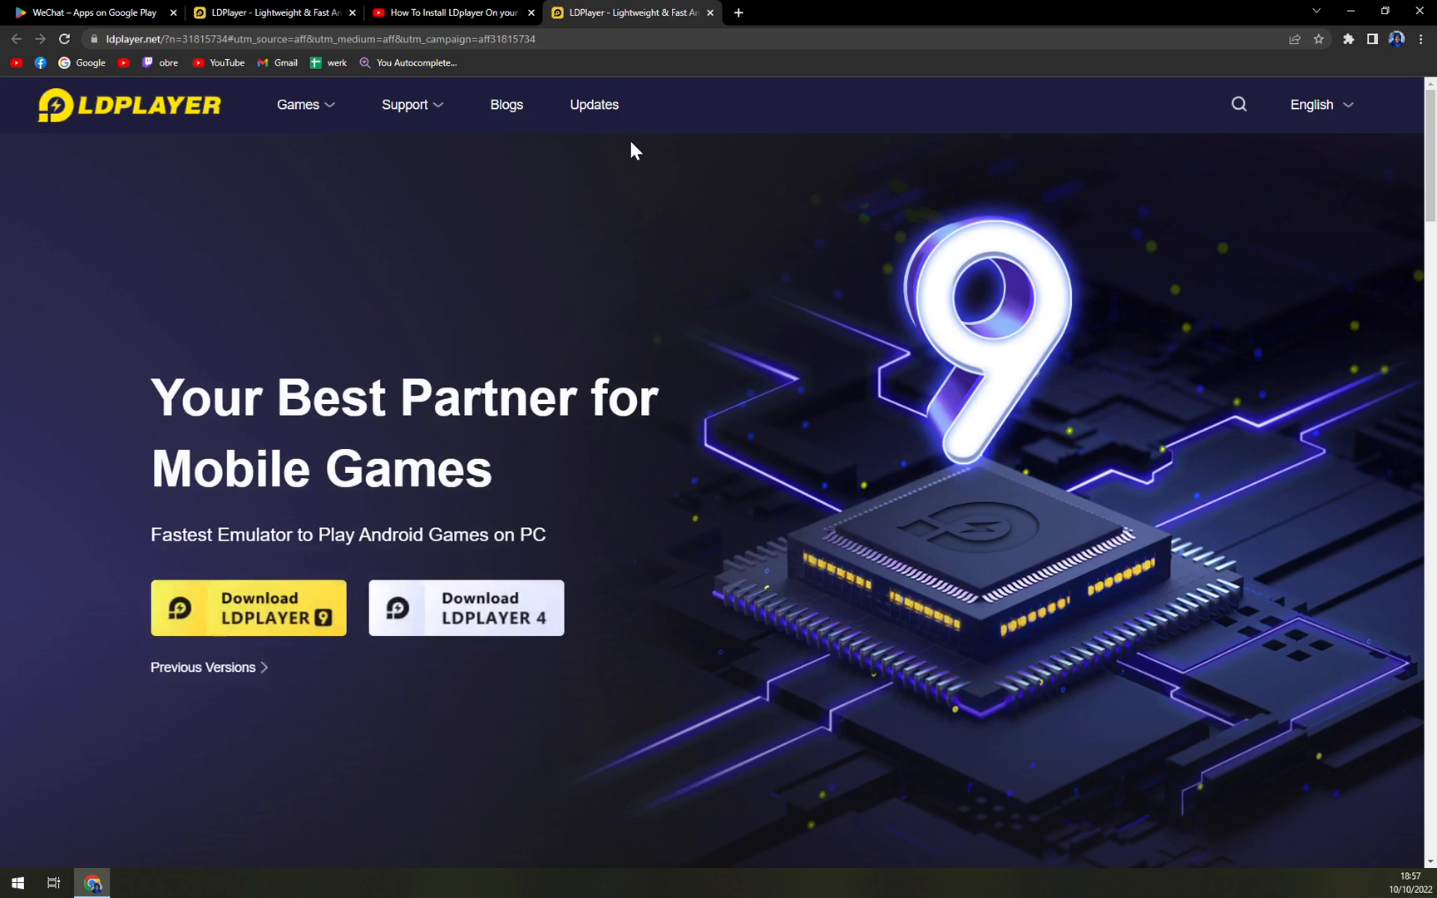
mouse_move(501, 349)
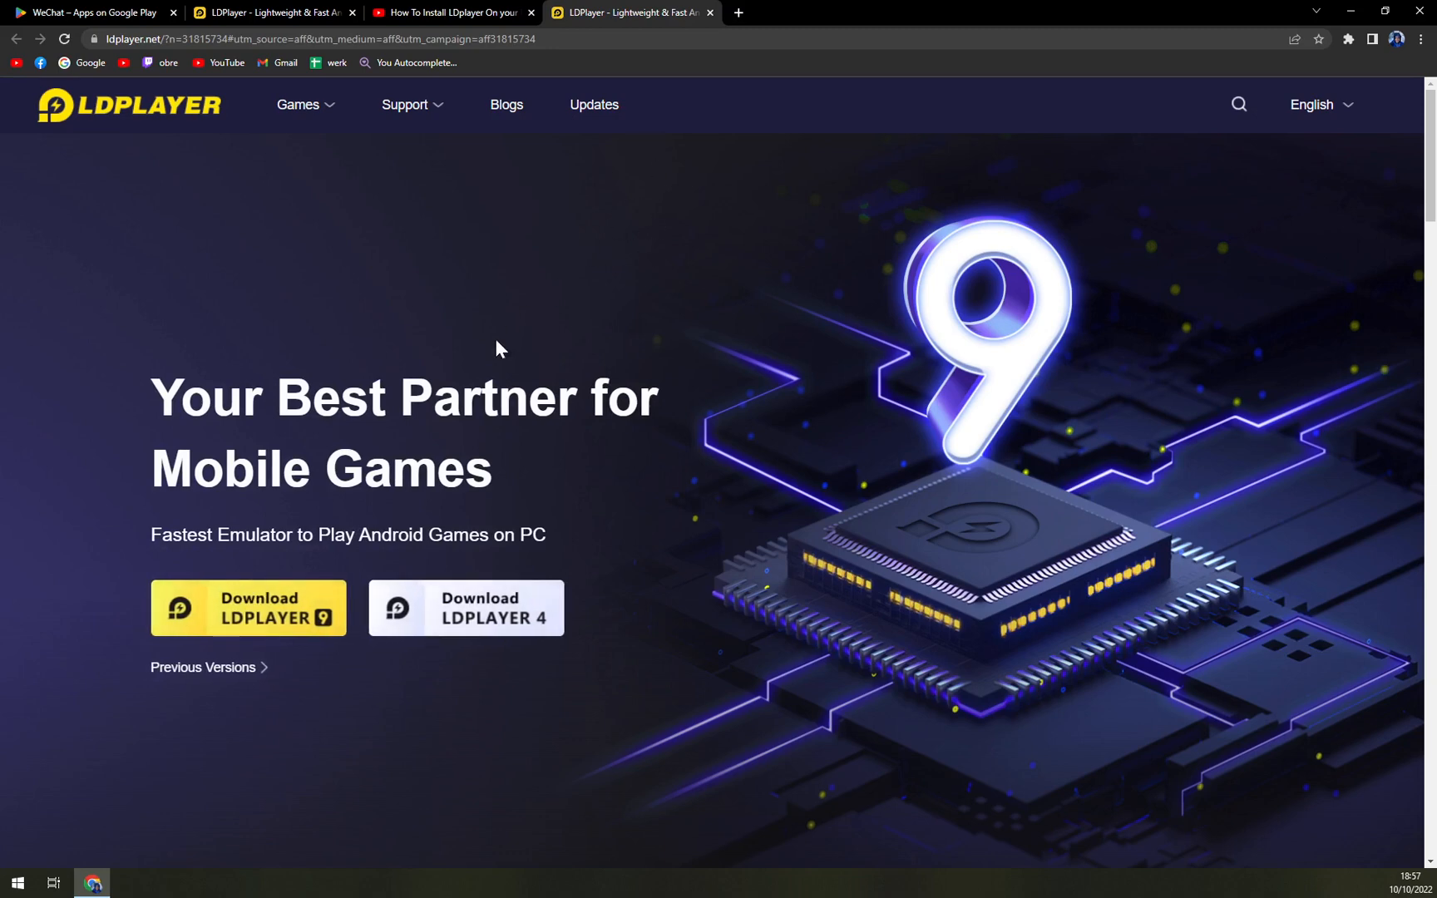
Download the LDPlayer 9 installer, then return to the YouTube tutorial
left_click(248, 607)
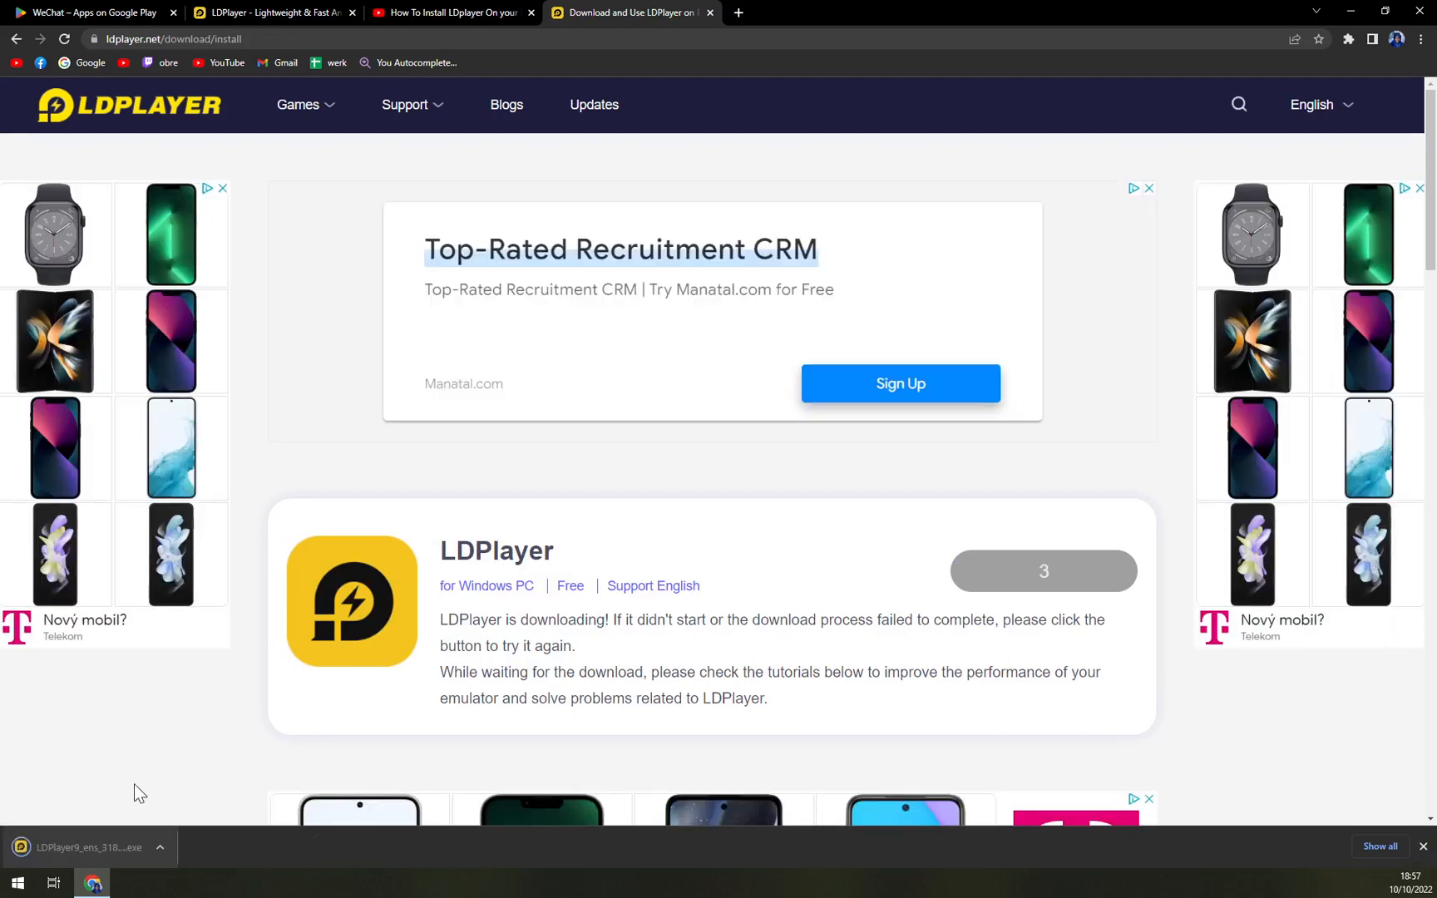
scroll("down", 3)
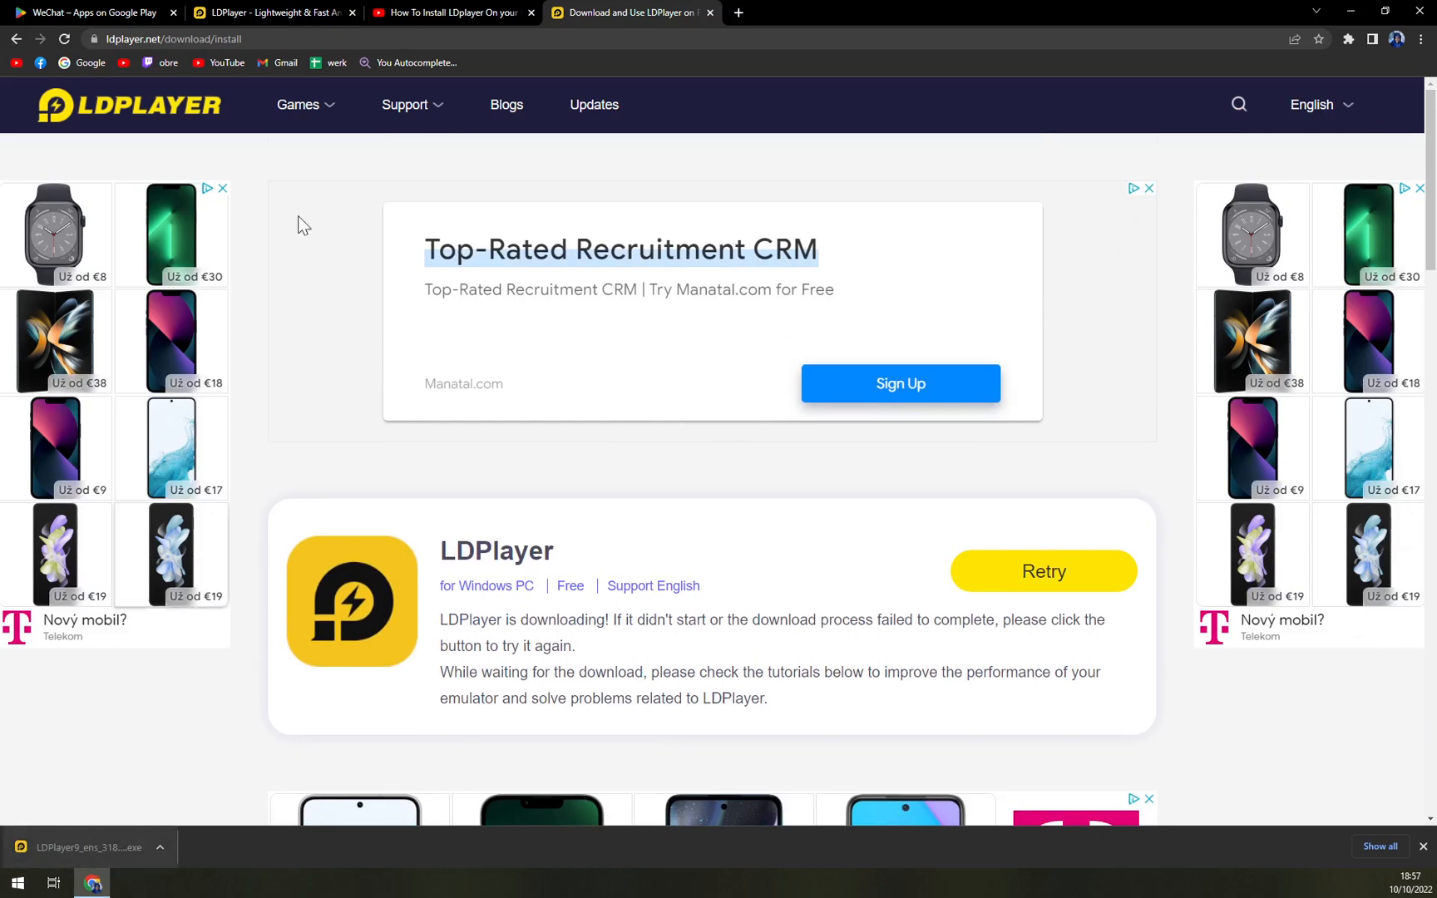
left_click(449, 12)
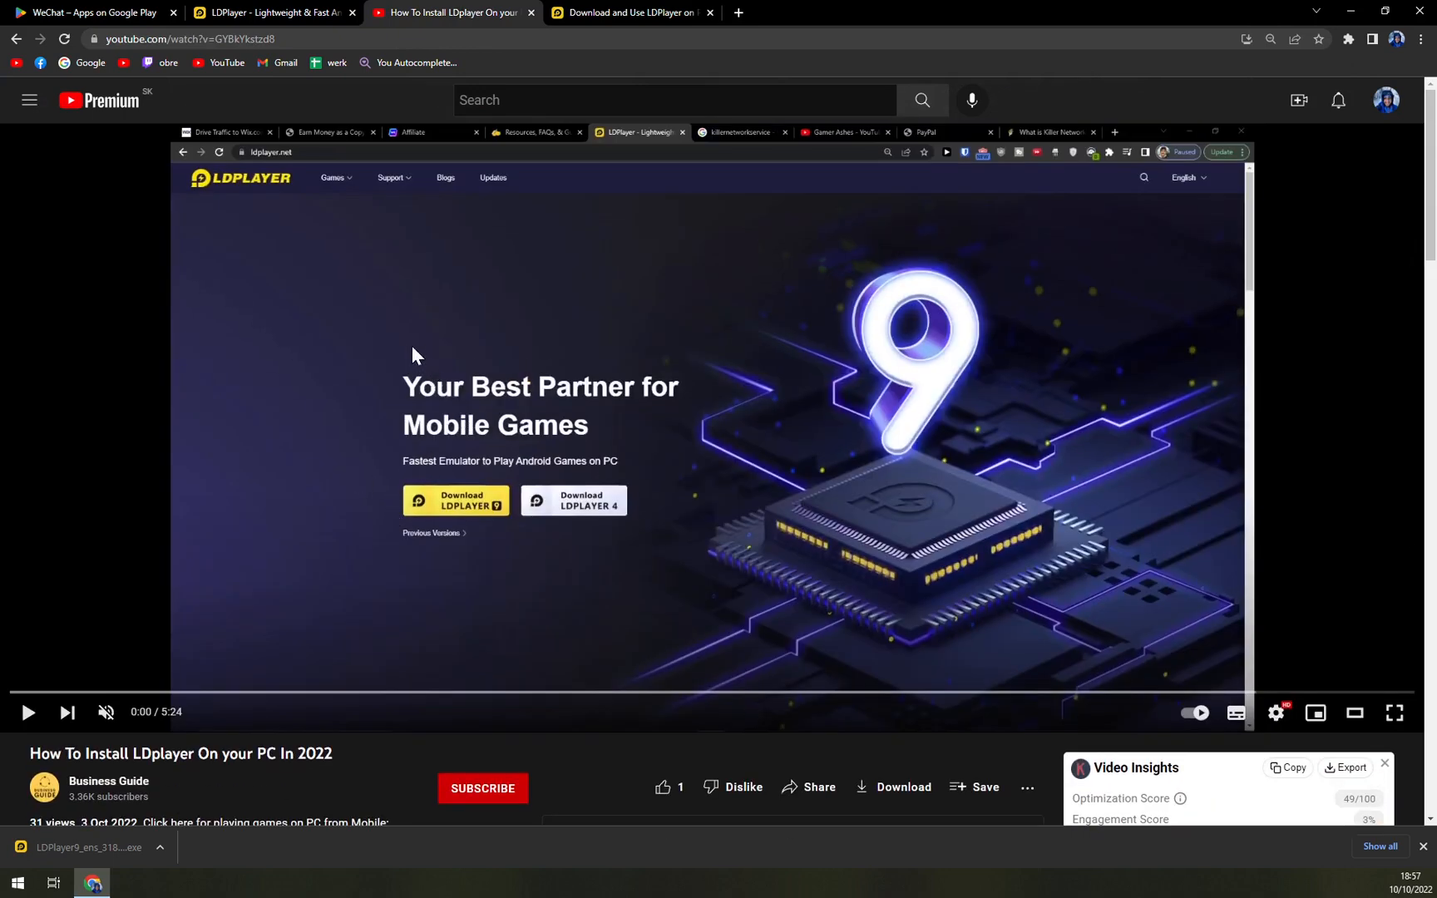
Play the tutorial full screen and watch the LDPlayer 9 install steps with a custom install path
left_click(29, 712)
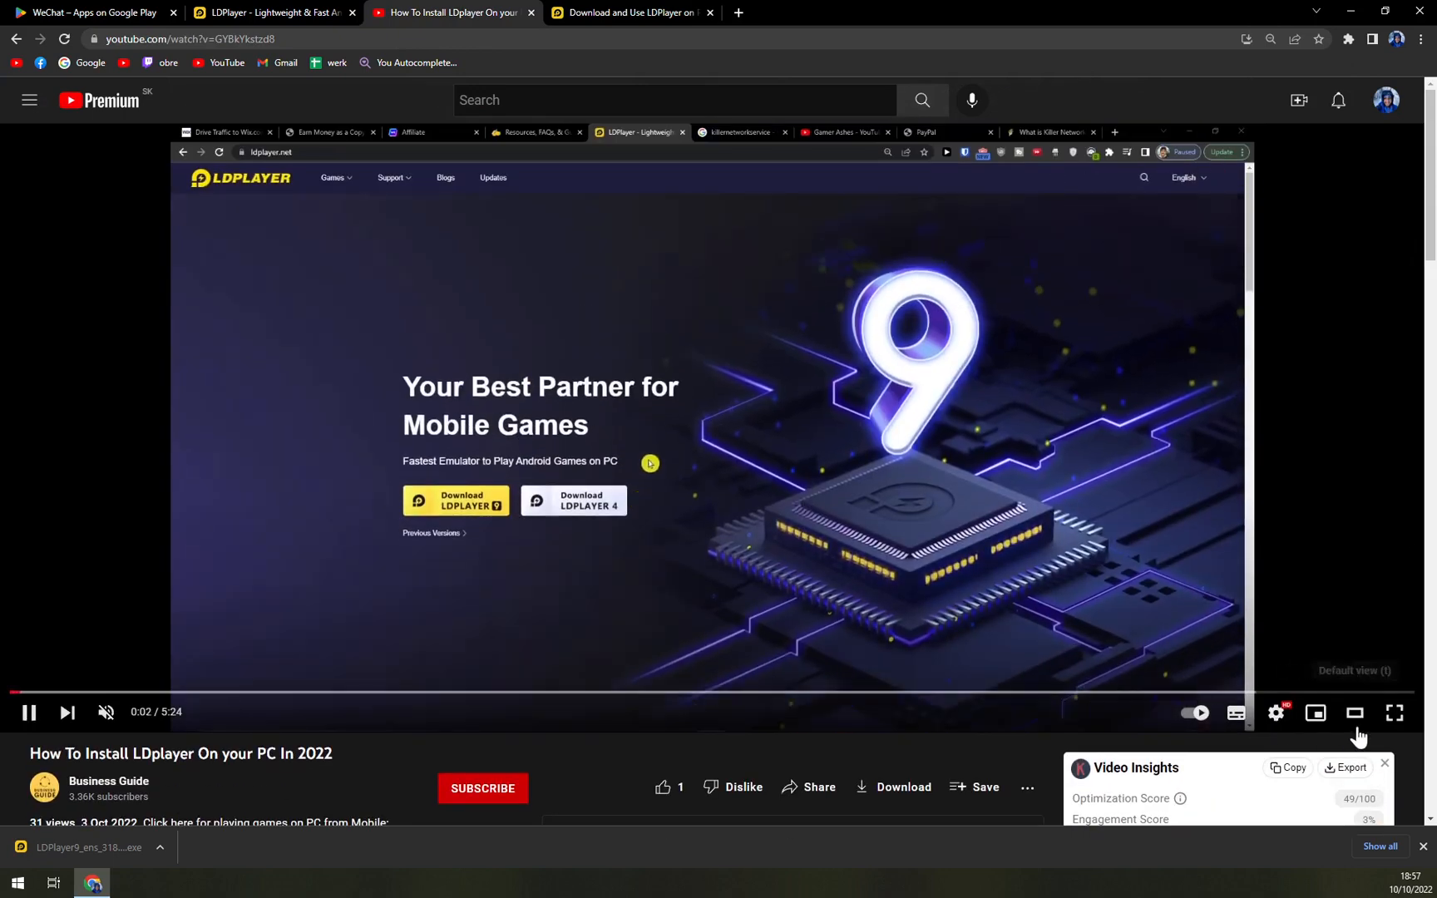
left_click(1392, 711)
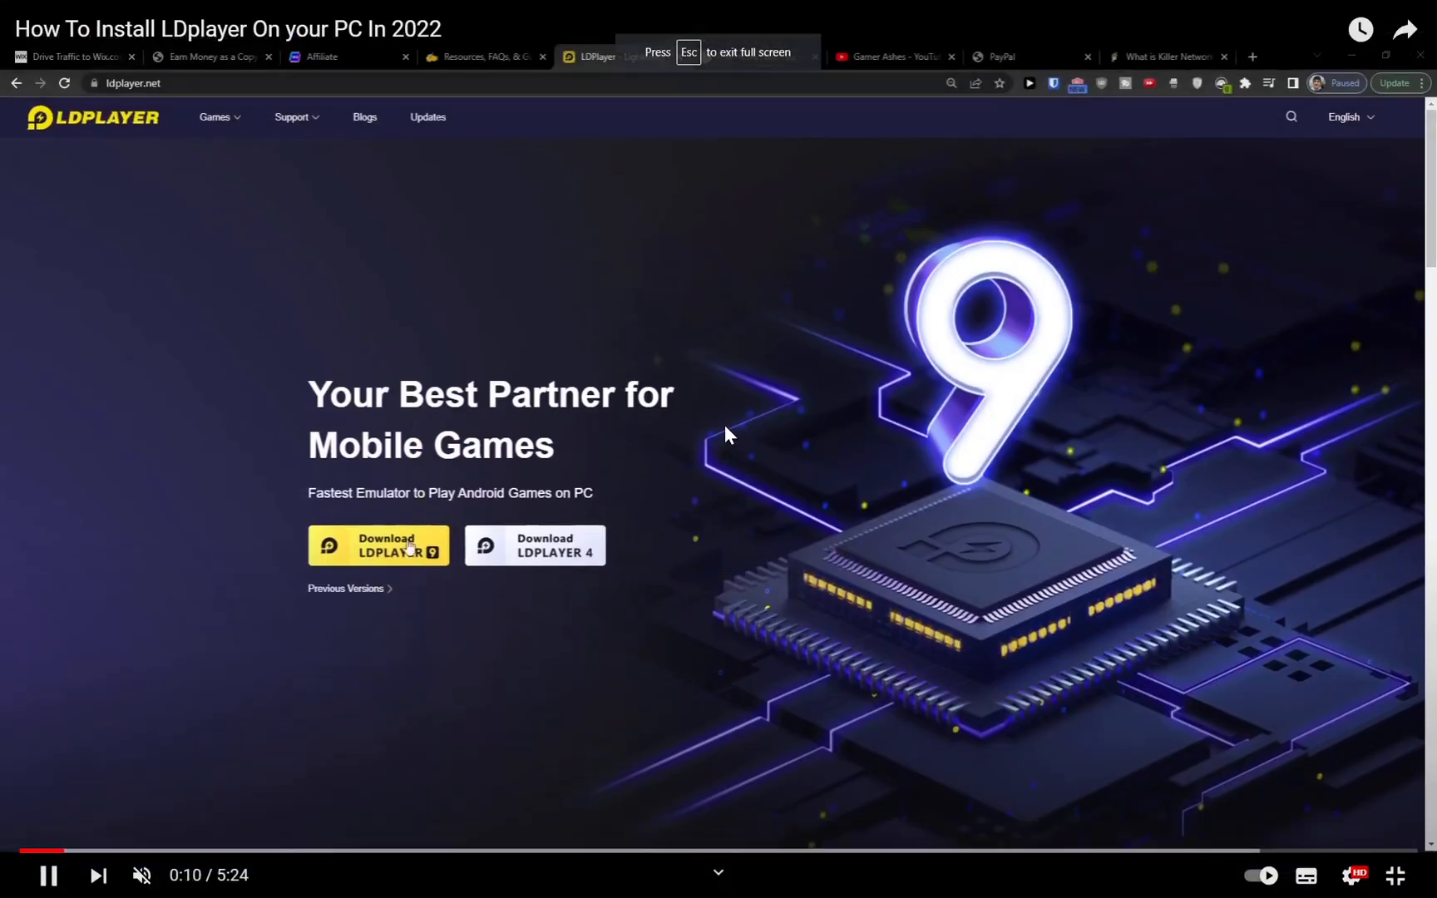
left_click(378, 545)
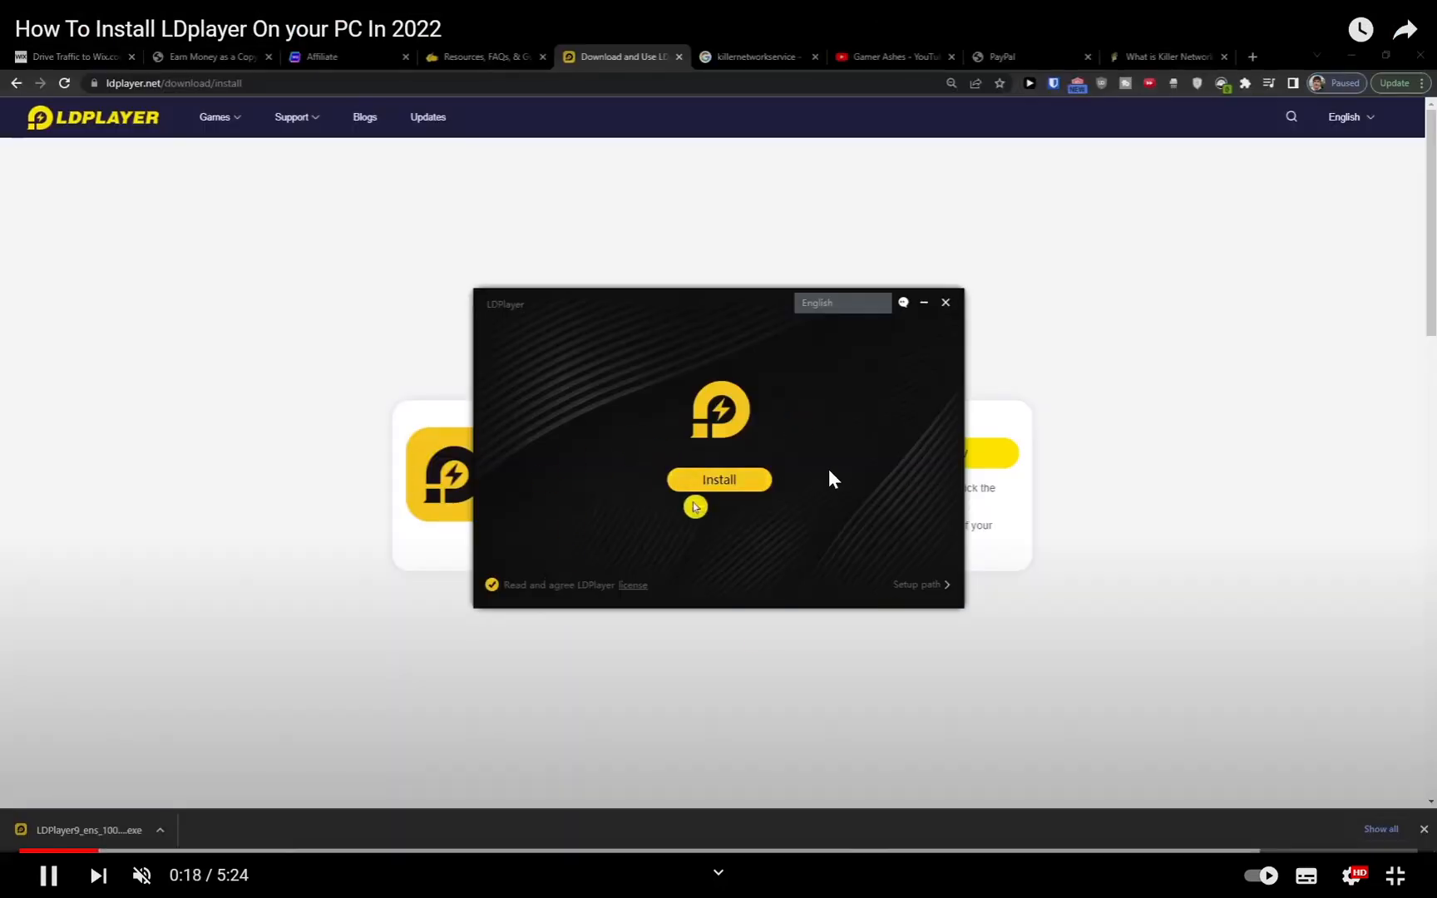
left_click(920, 584)
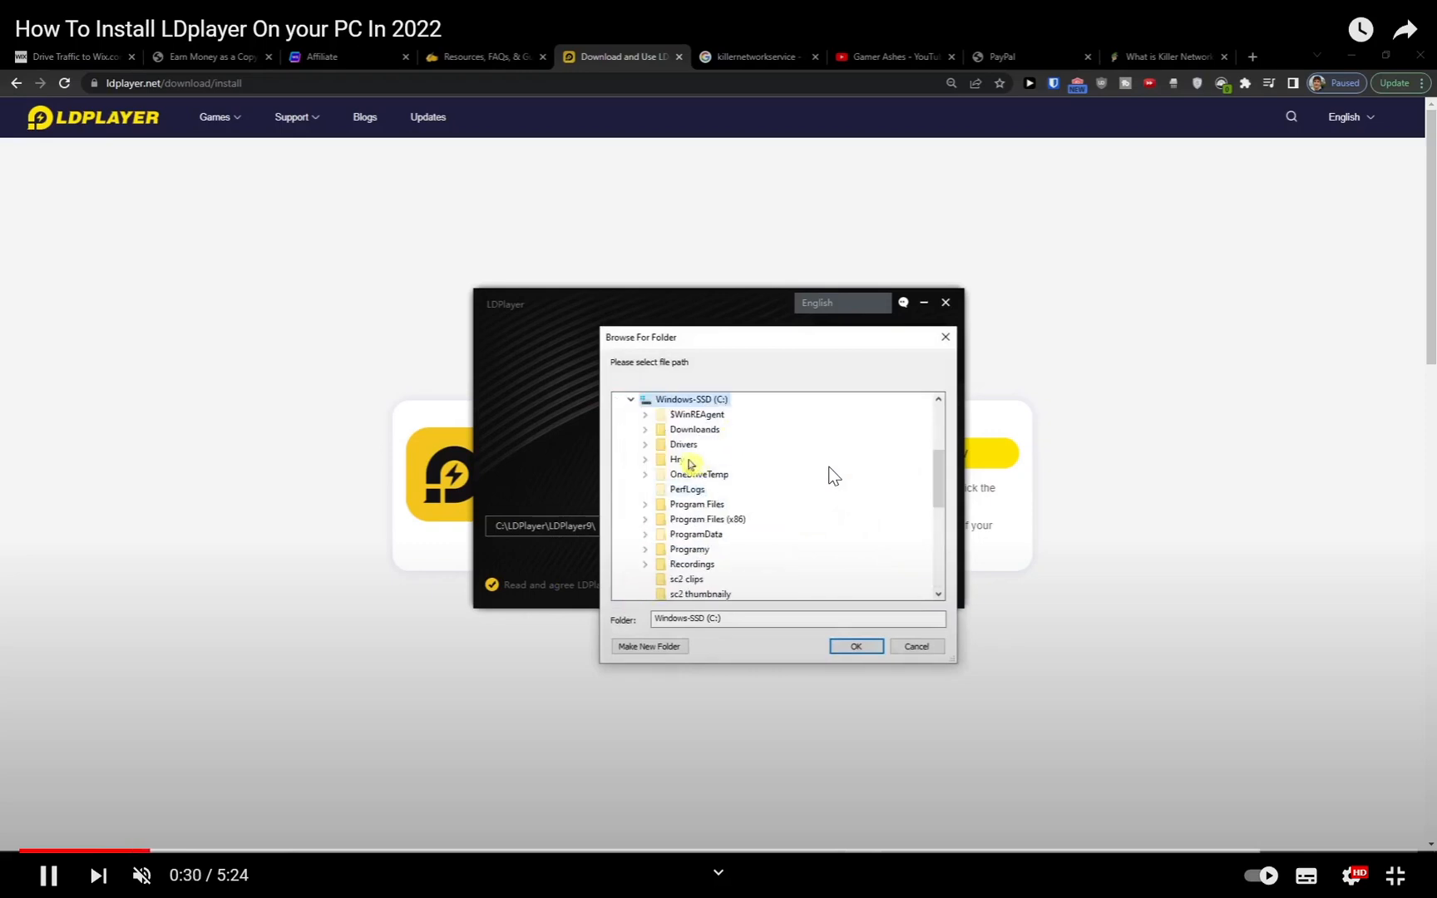
left_click(855, 645)
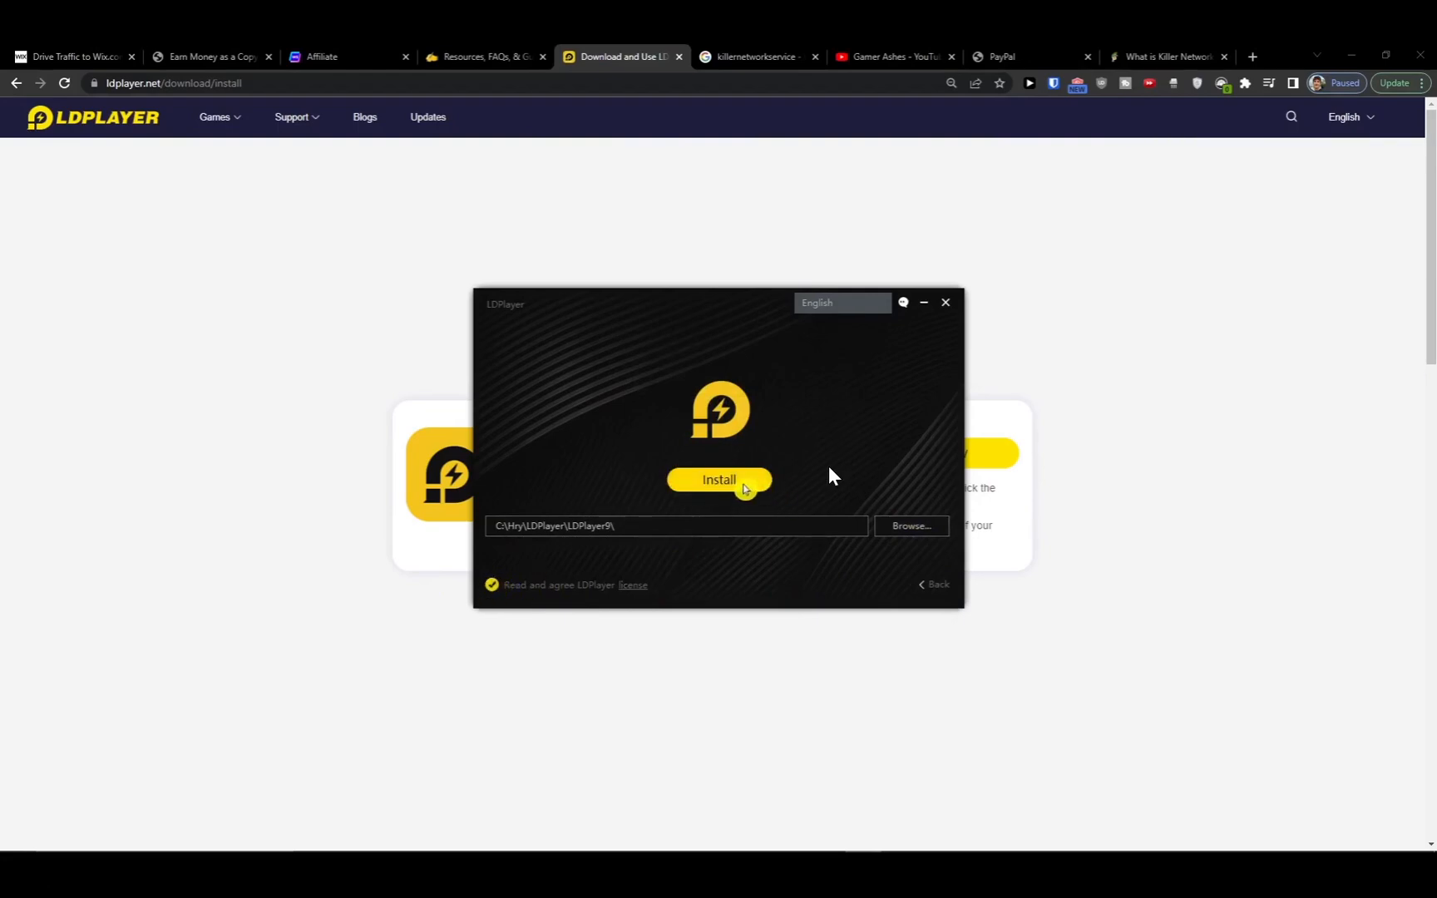
left_click(719, 479)
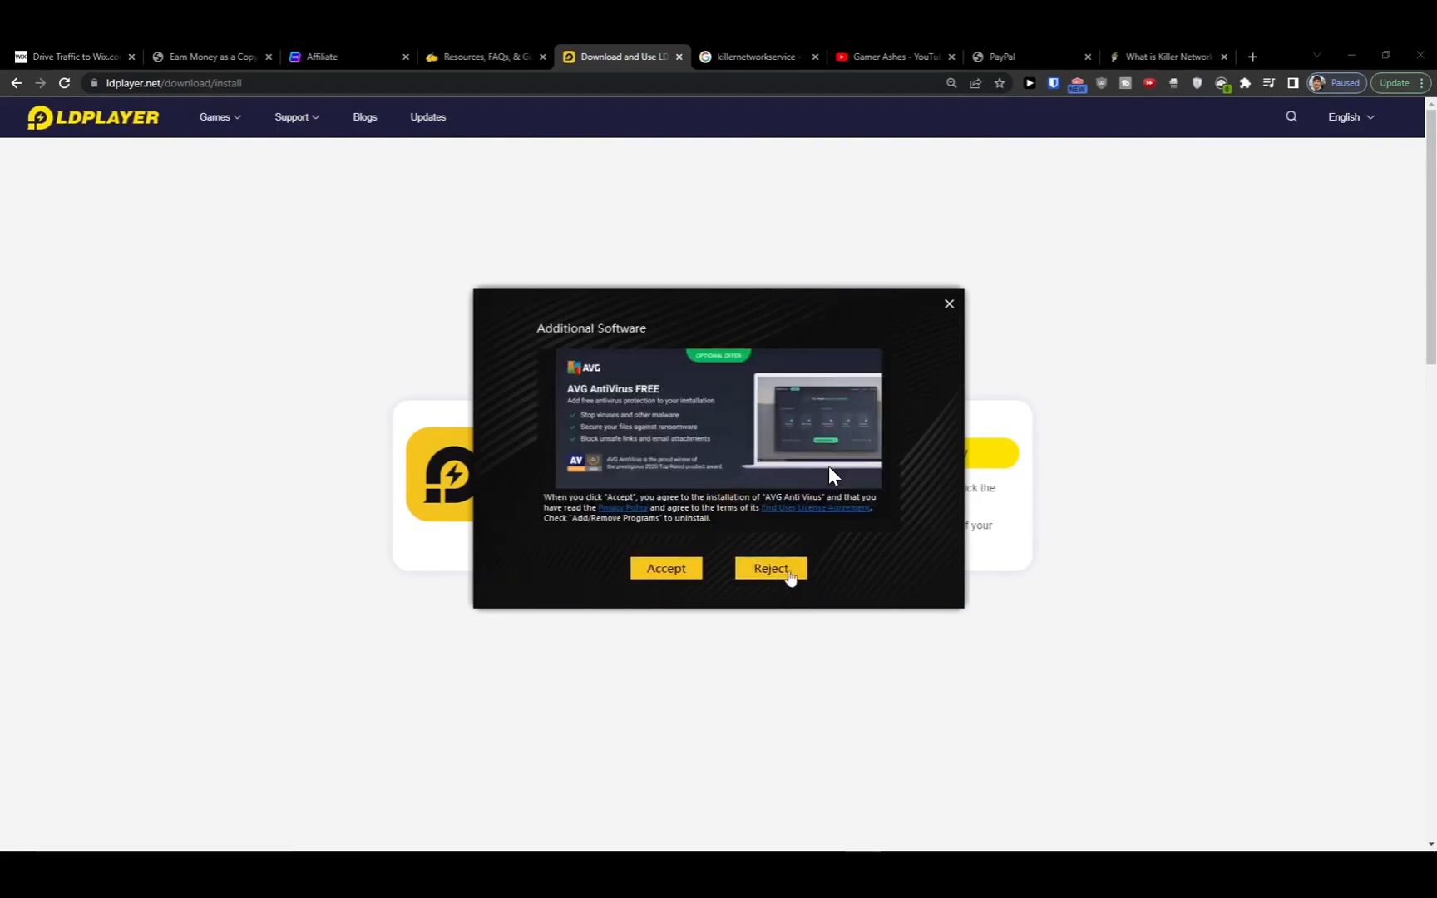
left_click(770, 568)
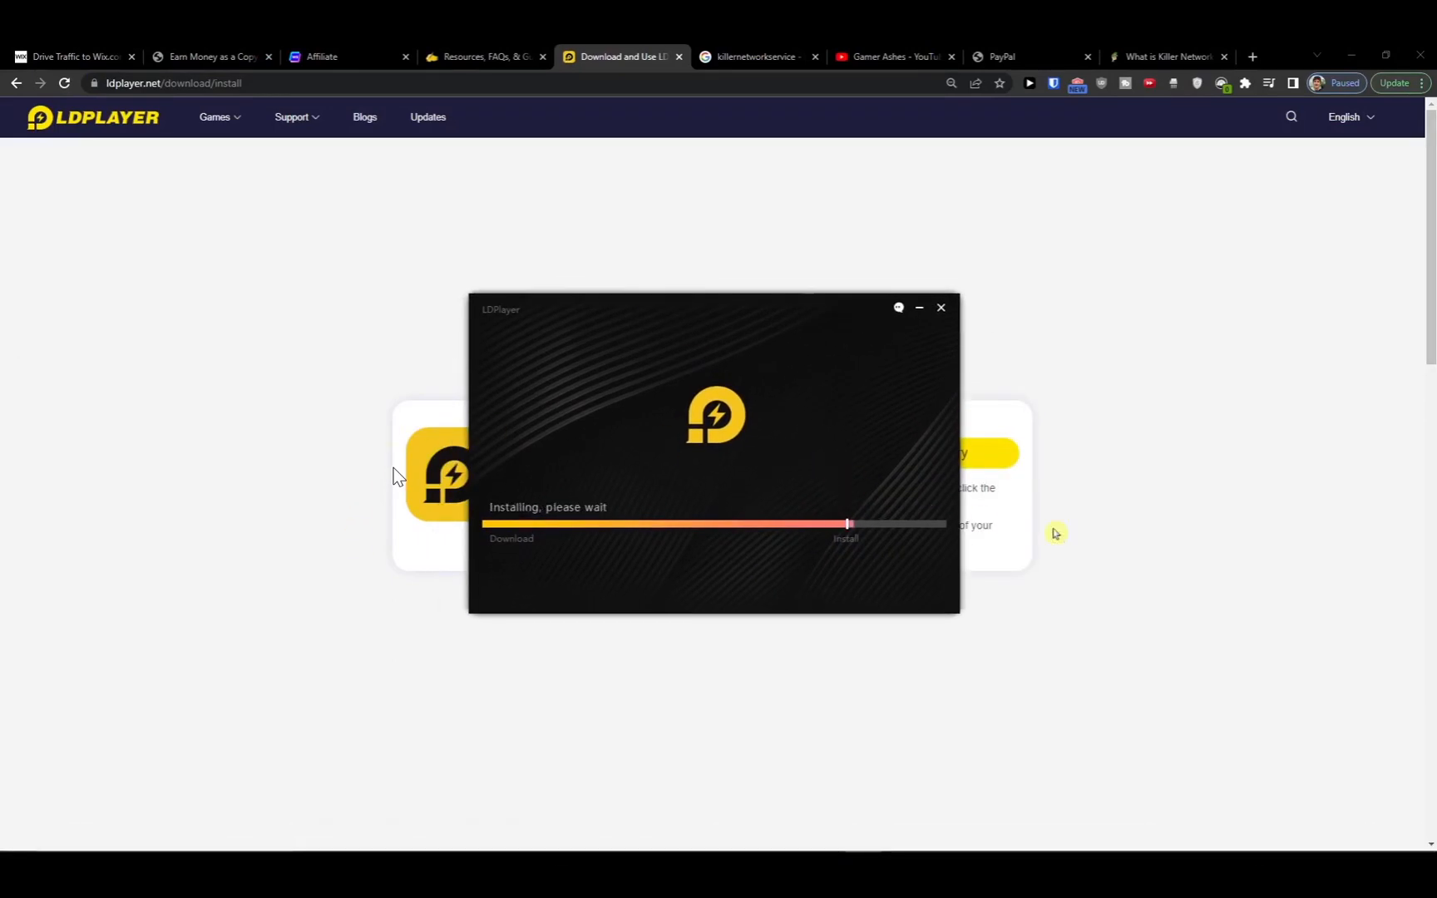
mouse_move(1005, 543)
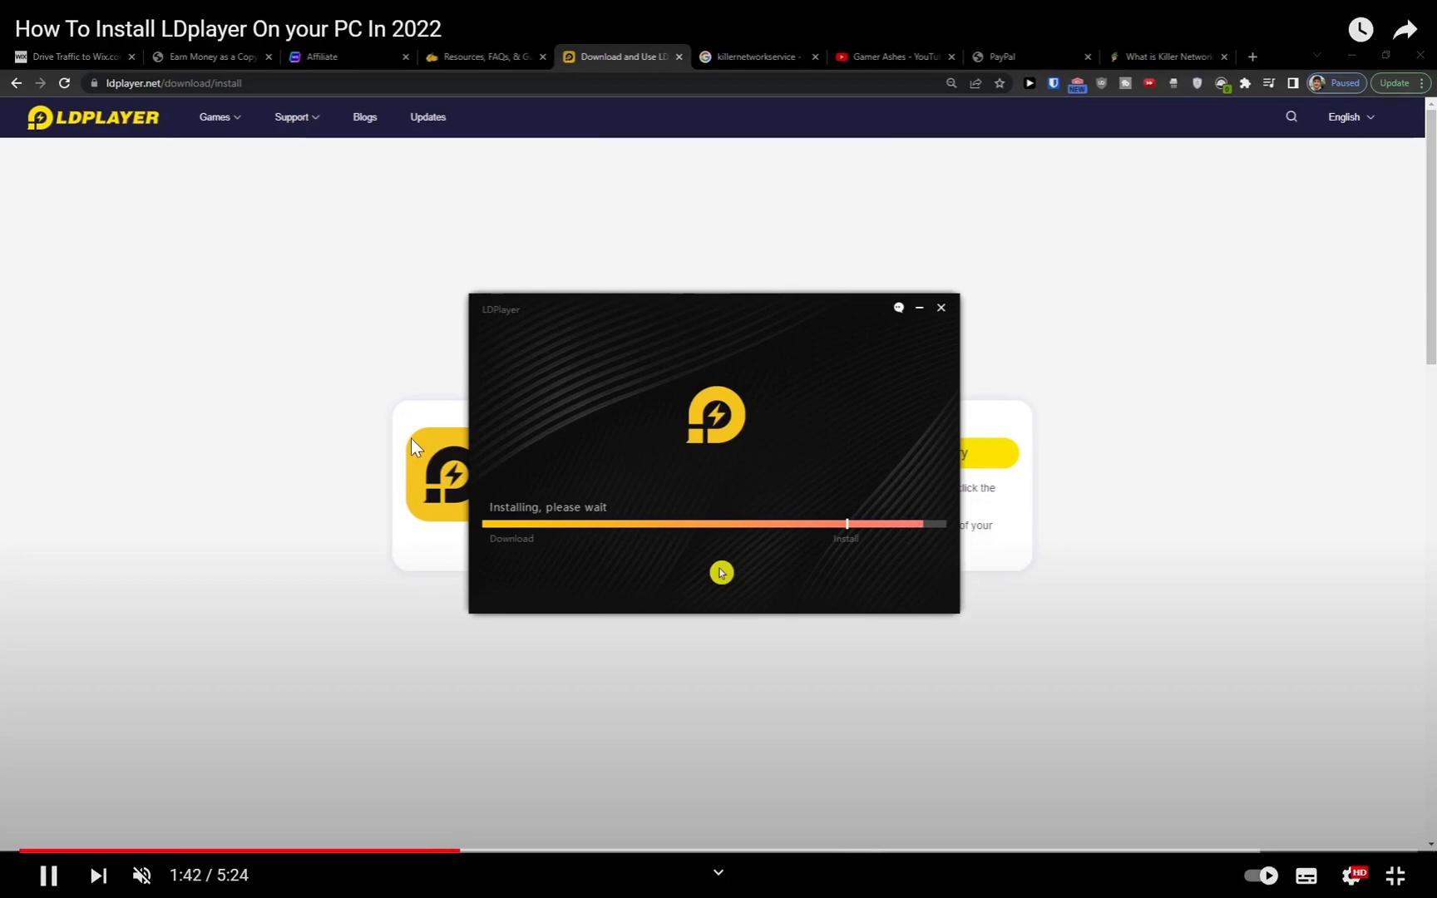
mouse_move(471, 434)
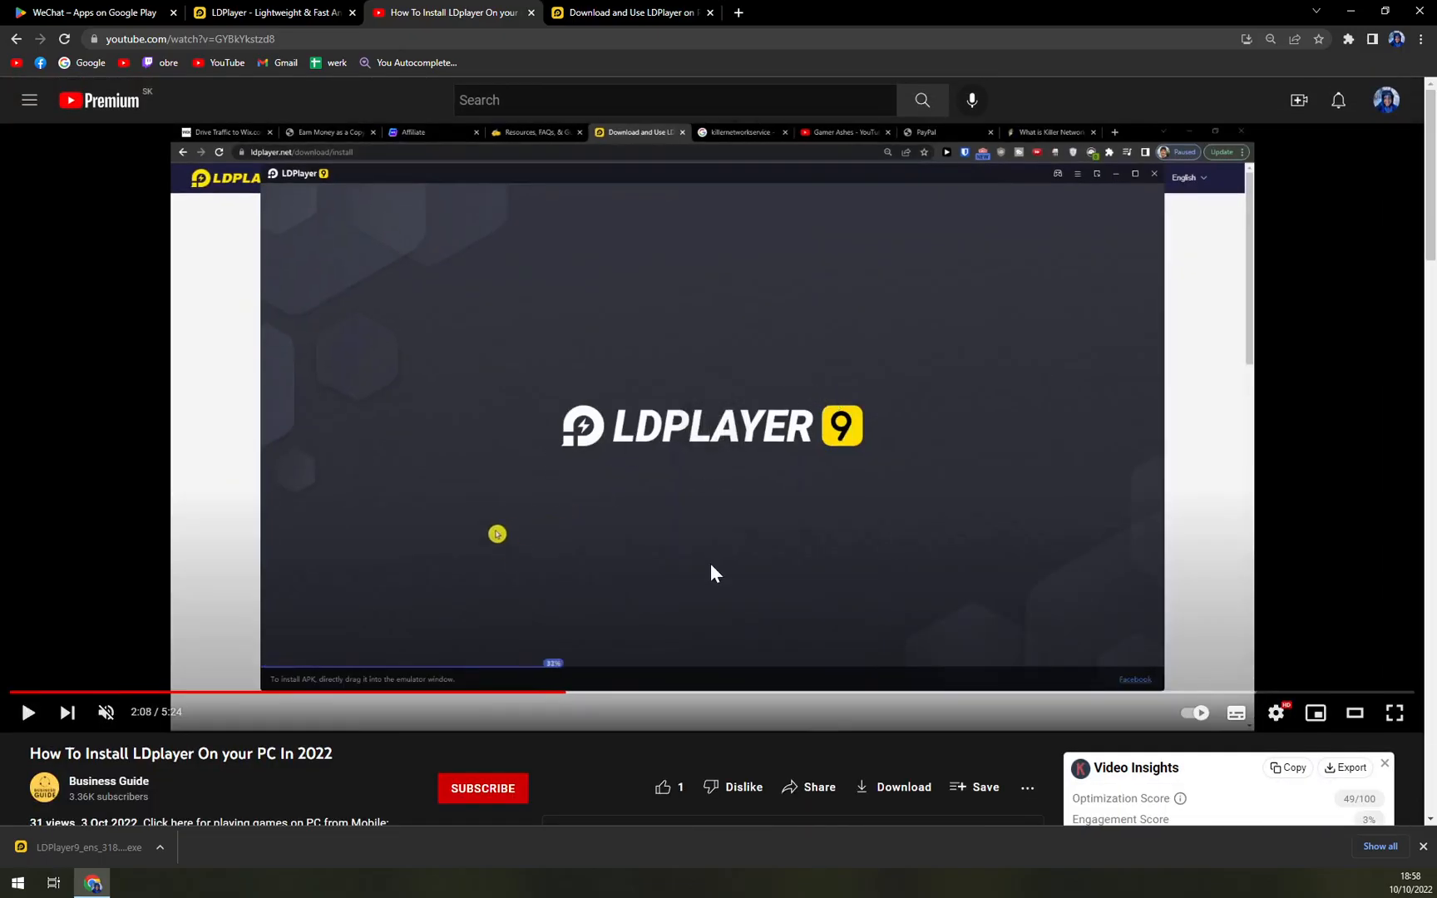
mouse_move(568, 693)
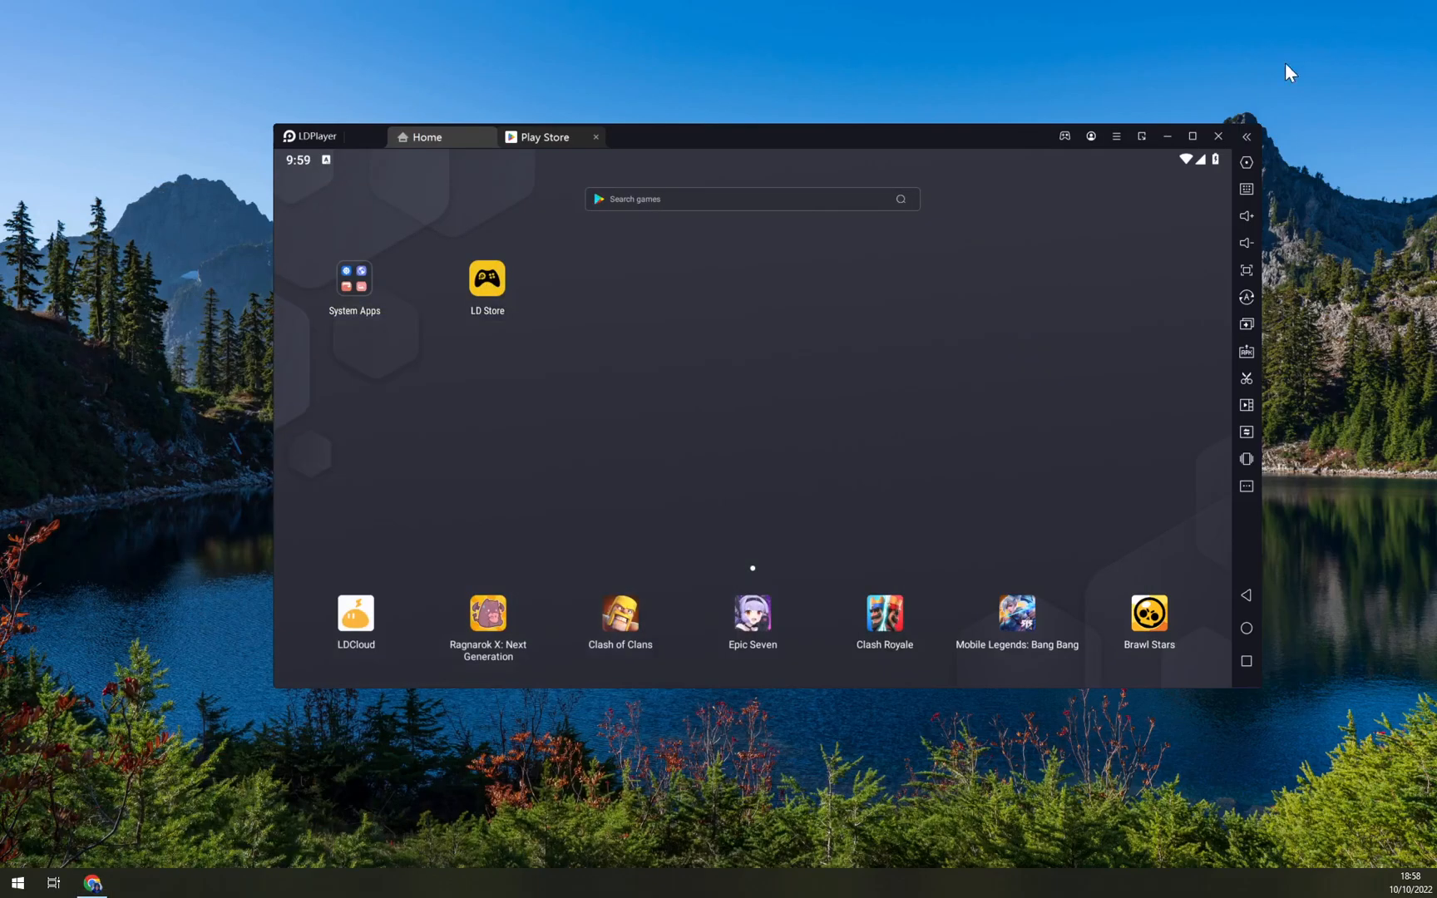
mouse_move(1005, 482)
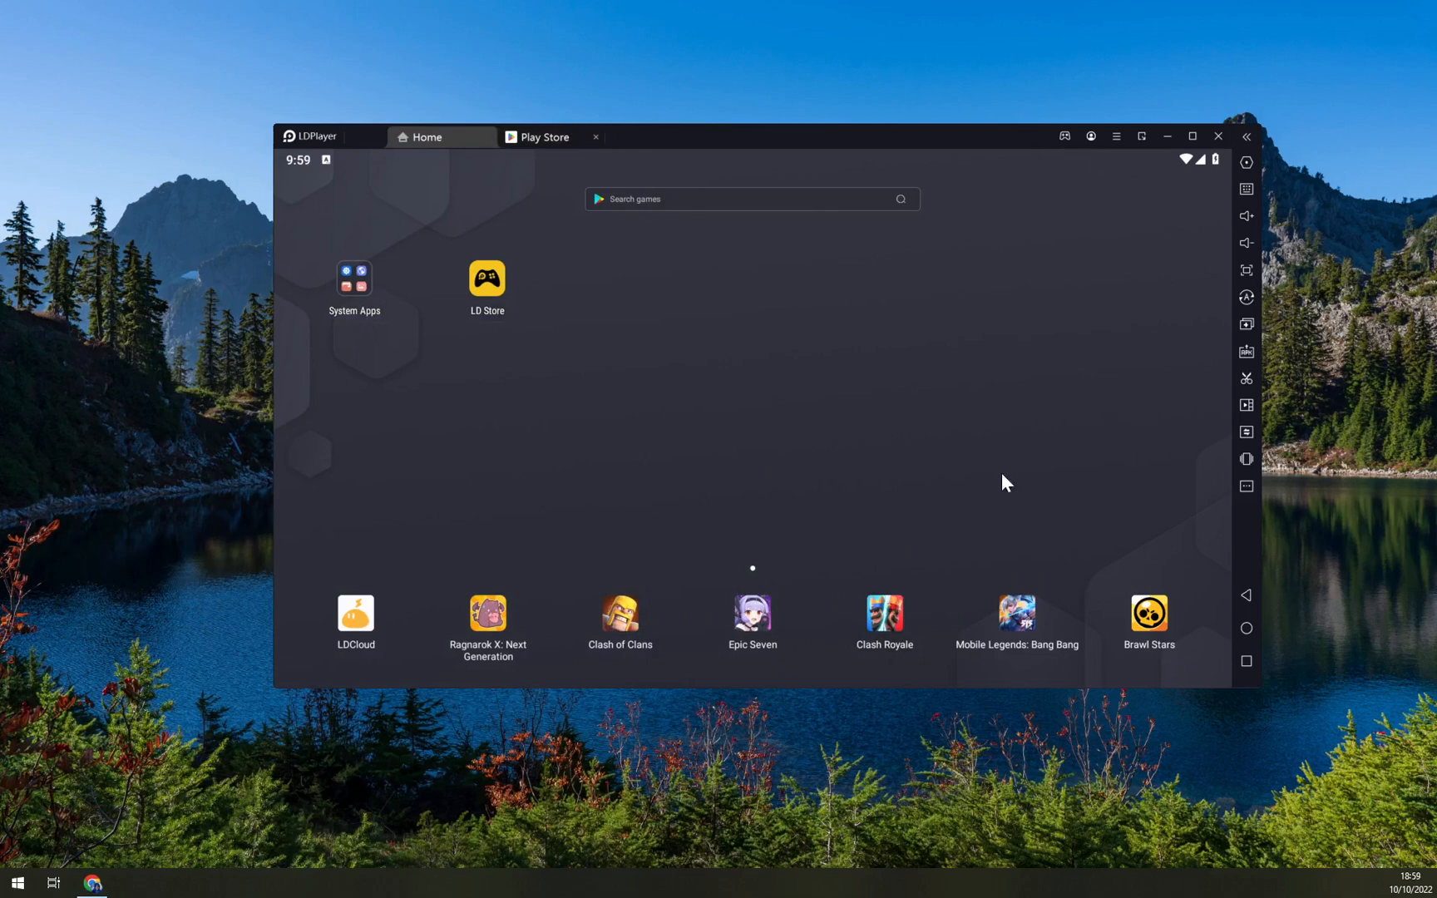
mouse_move(1076, 439)
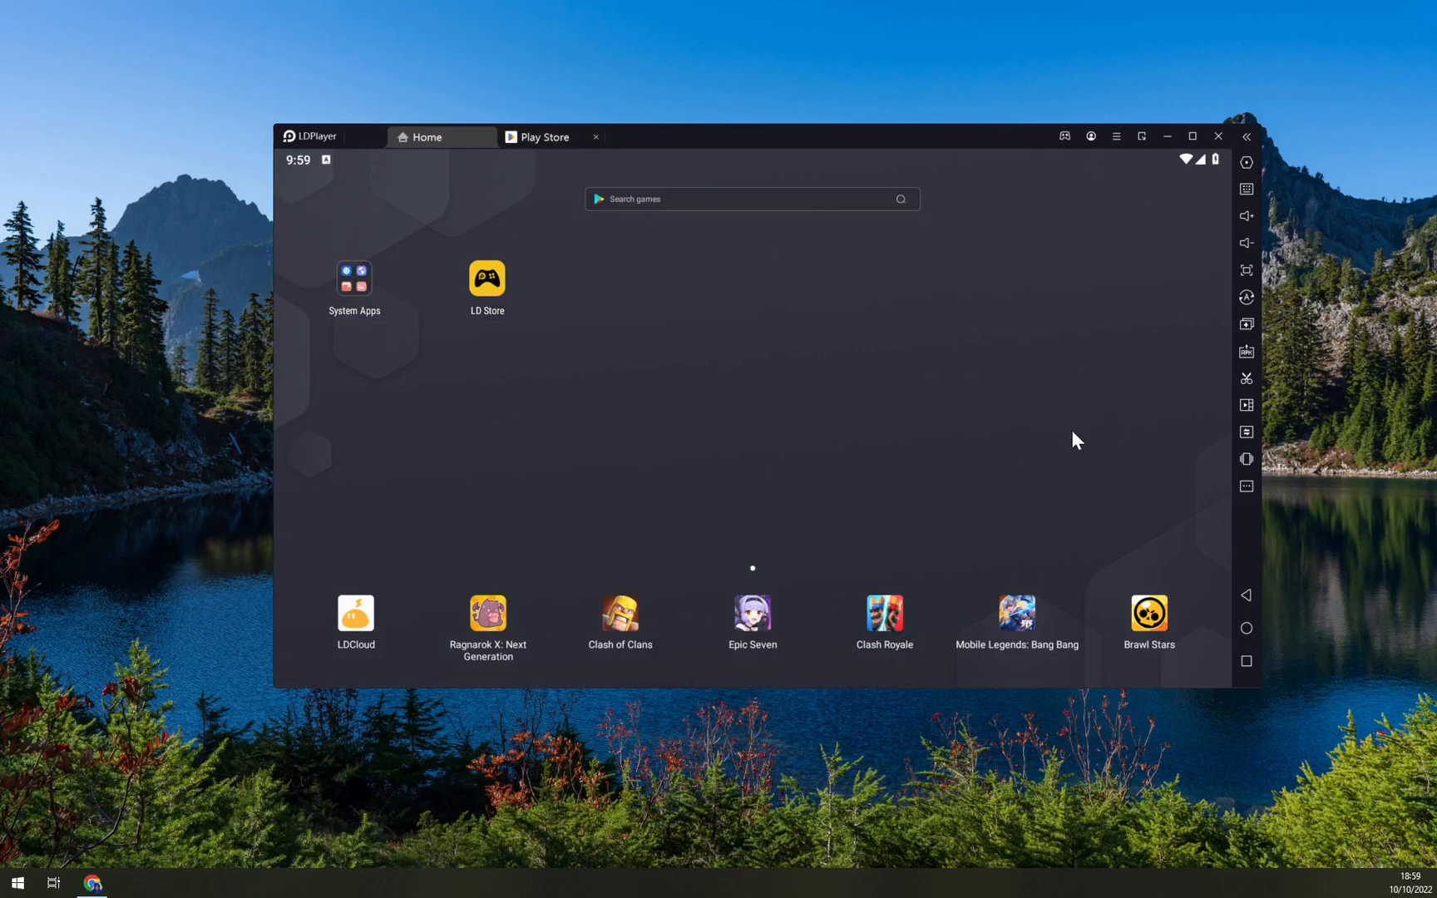
mouse_move(783, 487)
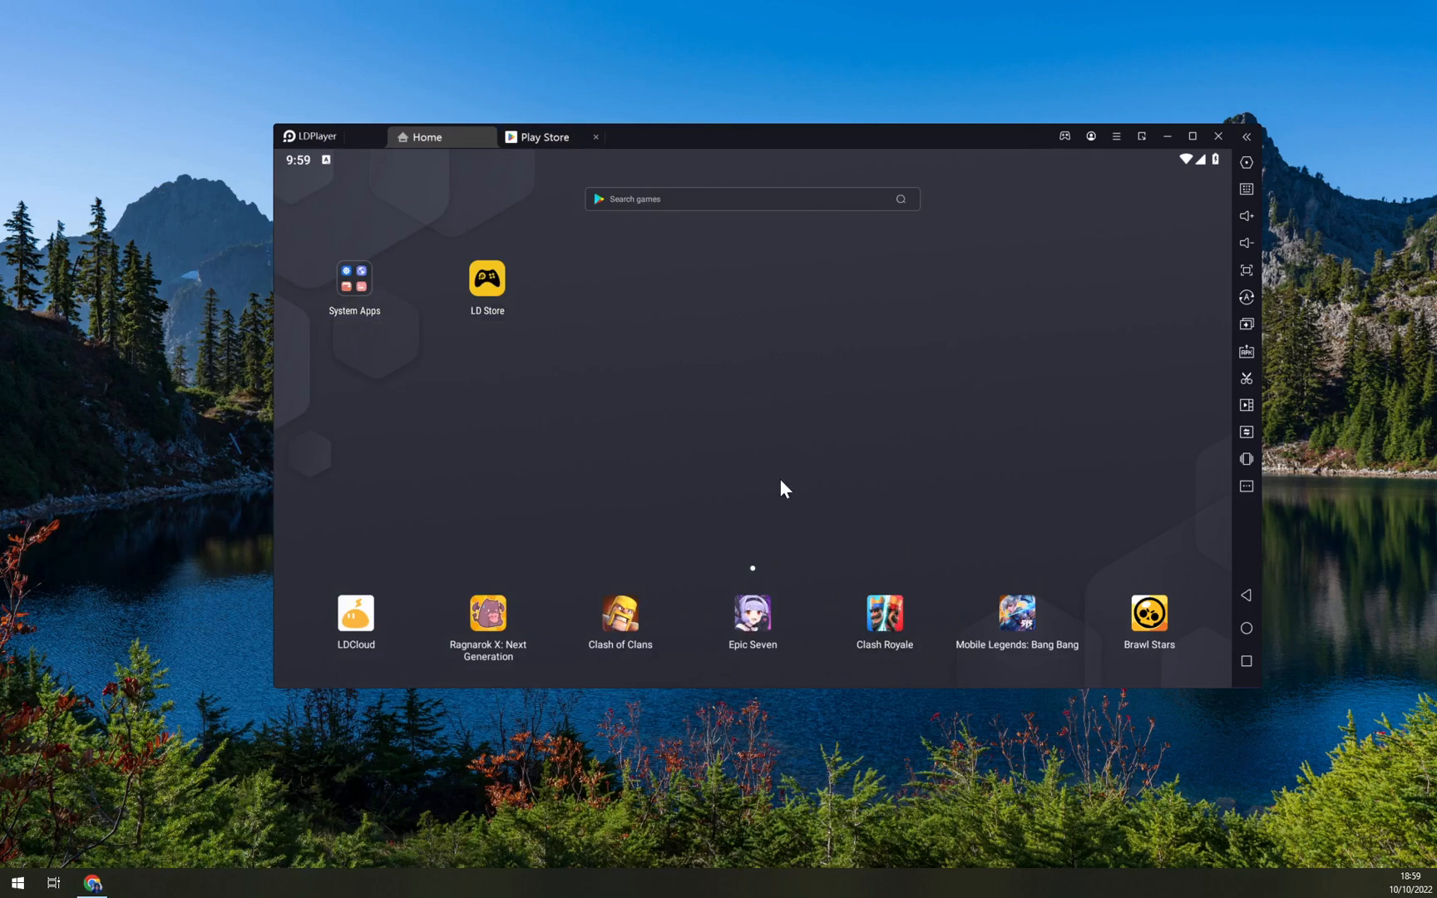
mouse_move(358, 293)
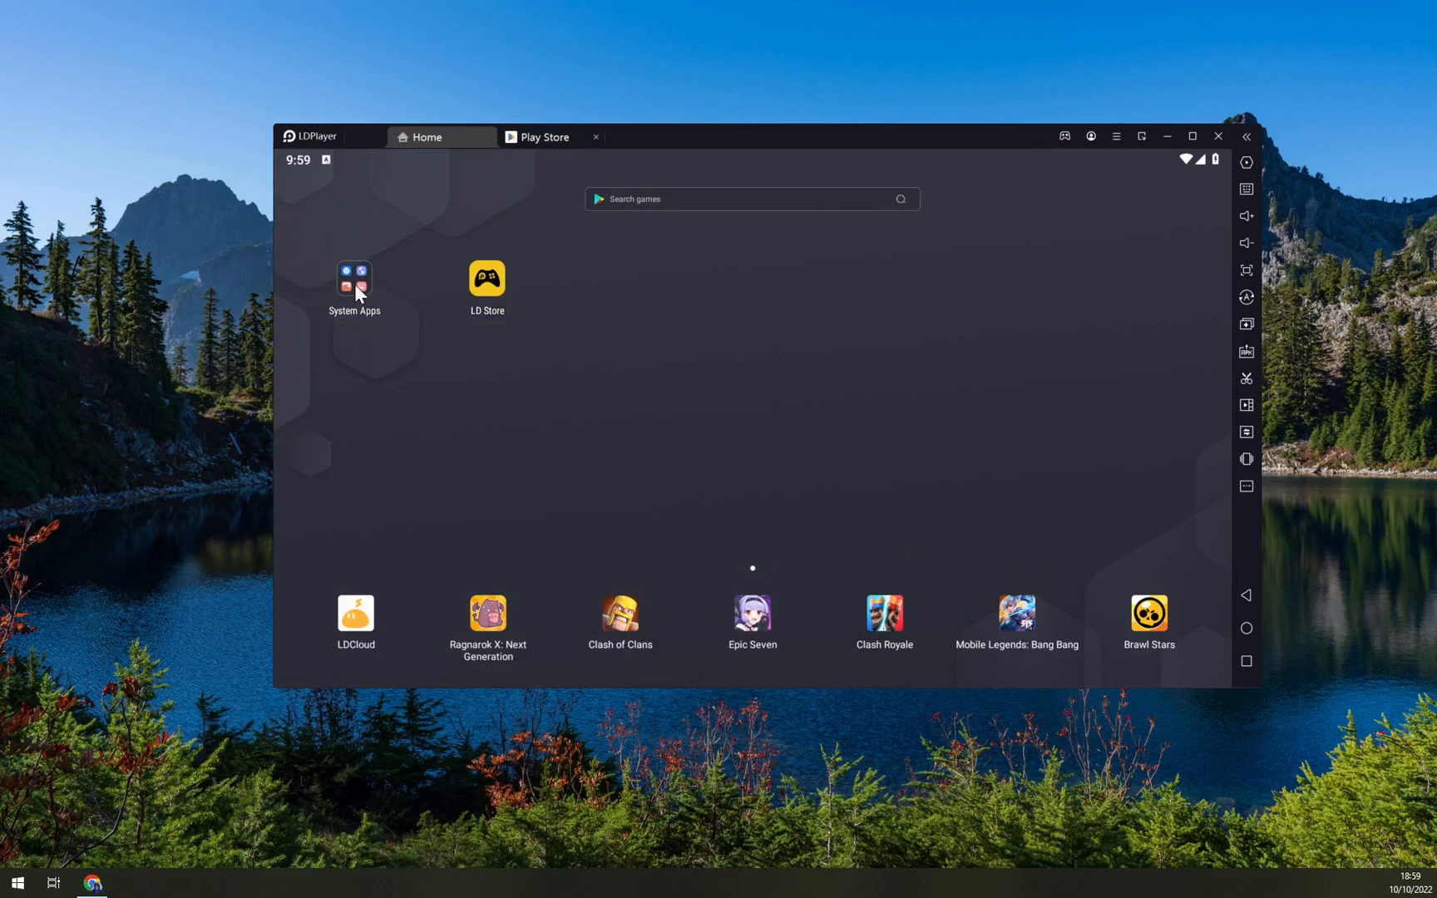
Open the System Apps folder showing Settings, Browser and Play Store
left_click(354, 279)
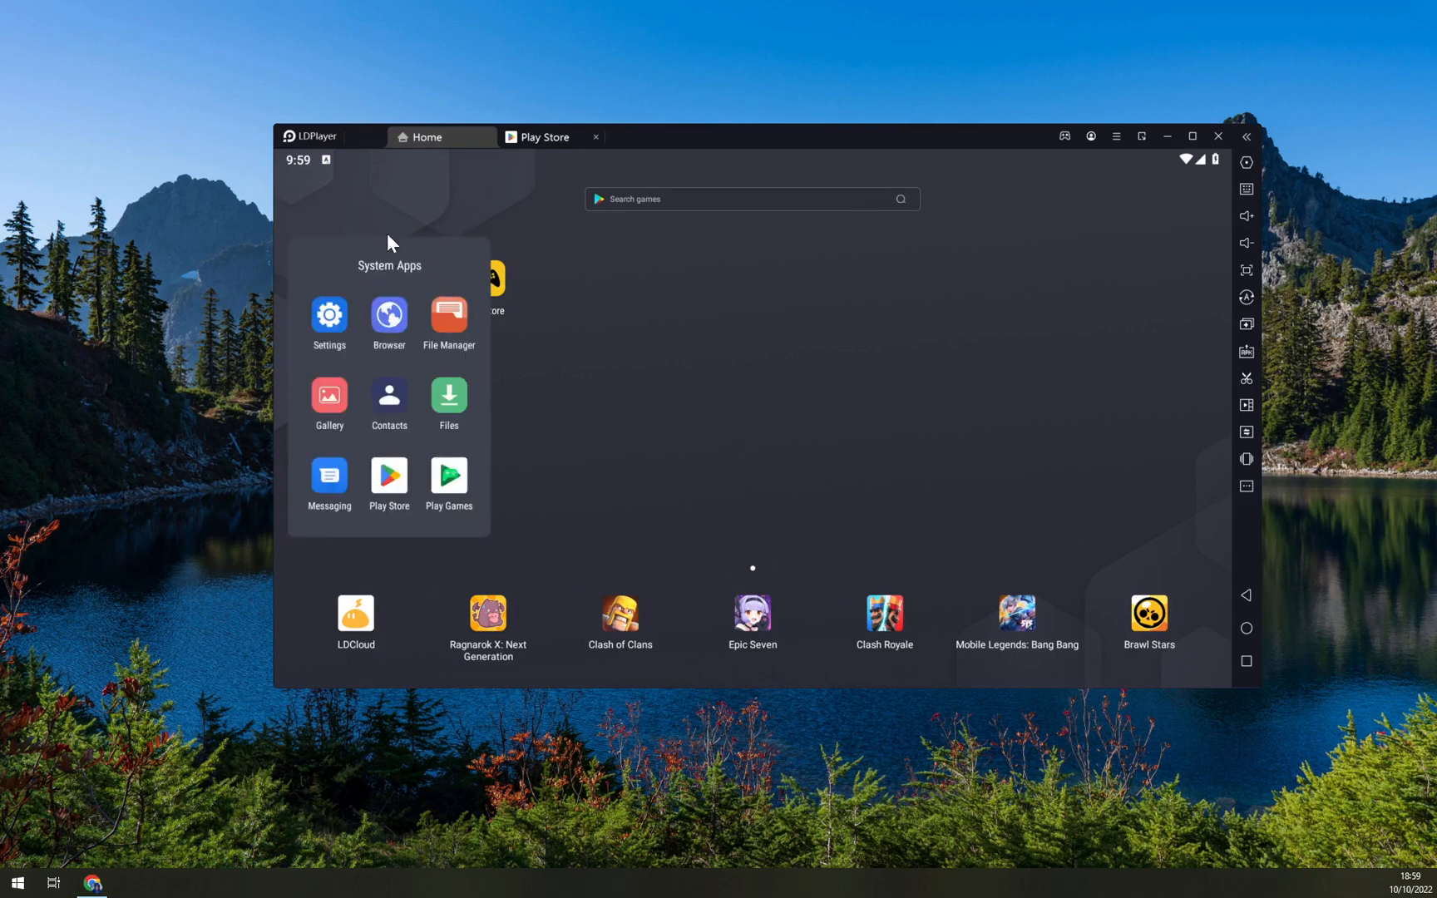
mouse_move(395, 483)
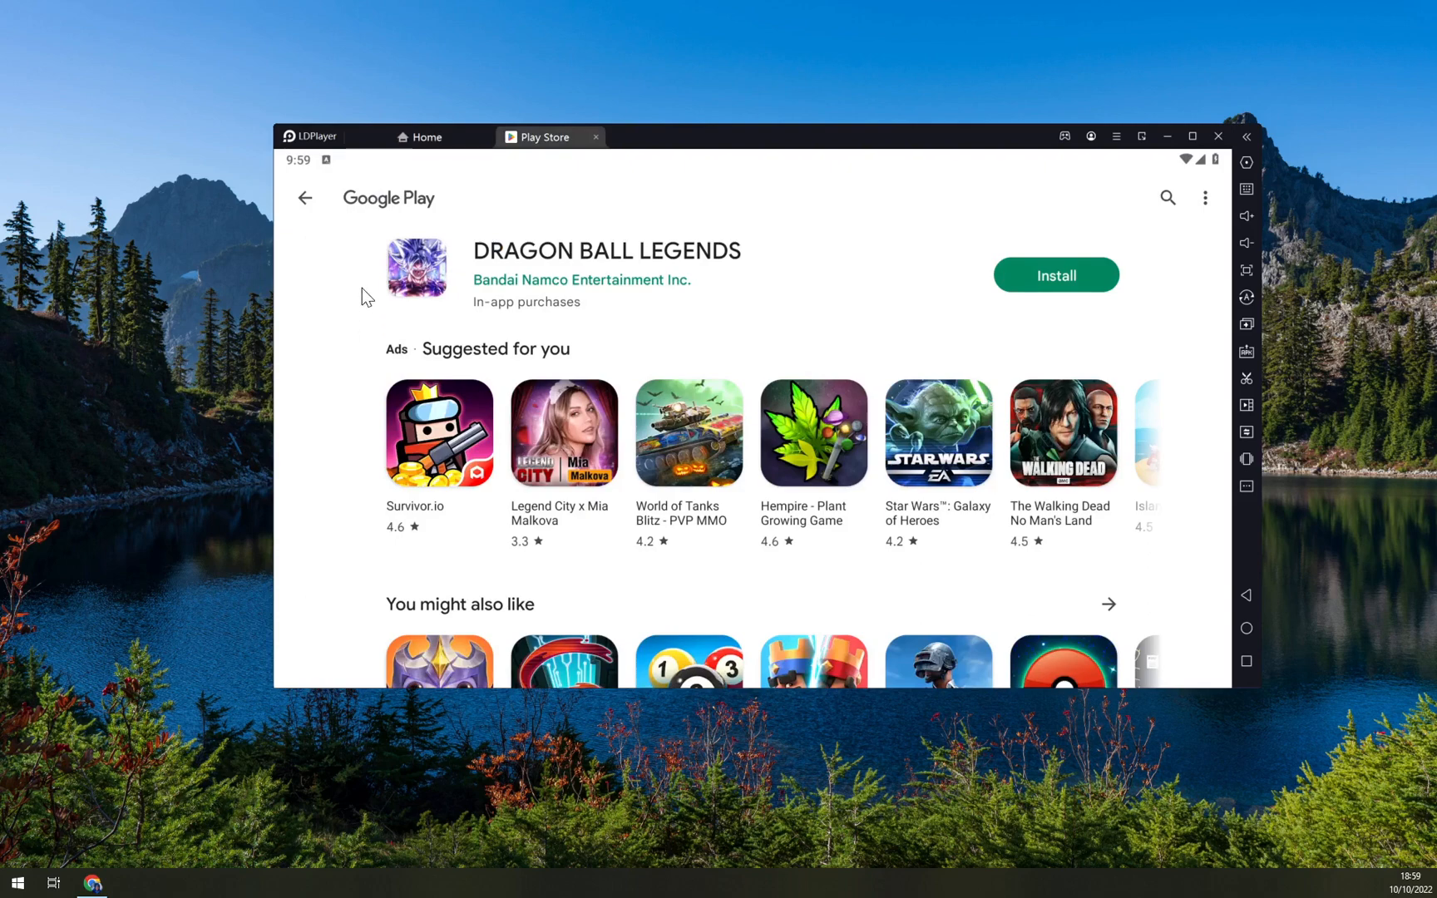
mouse_move(863, 221)
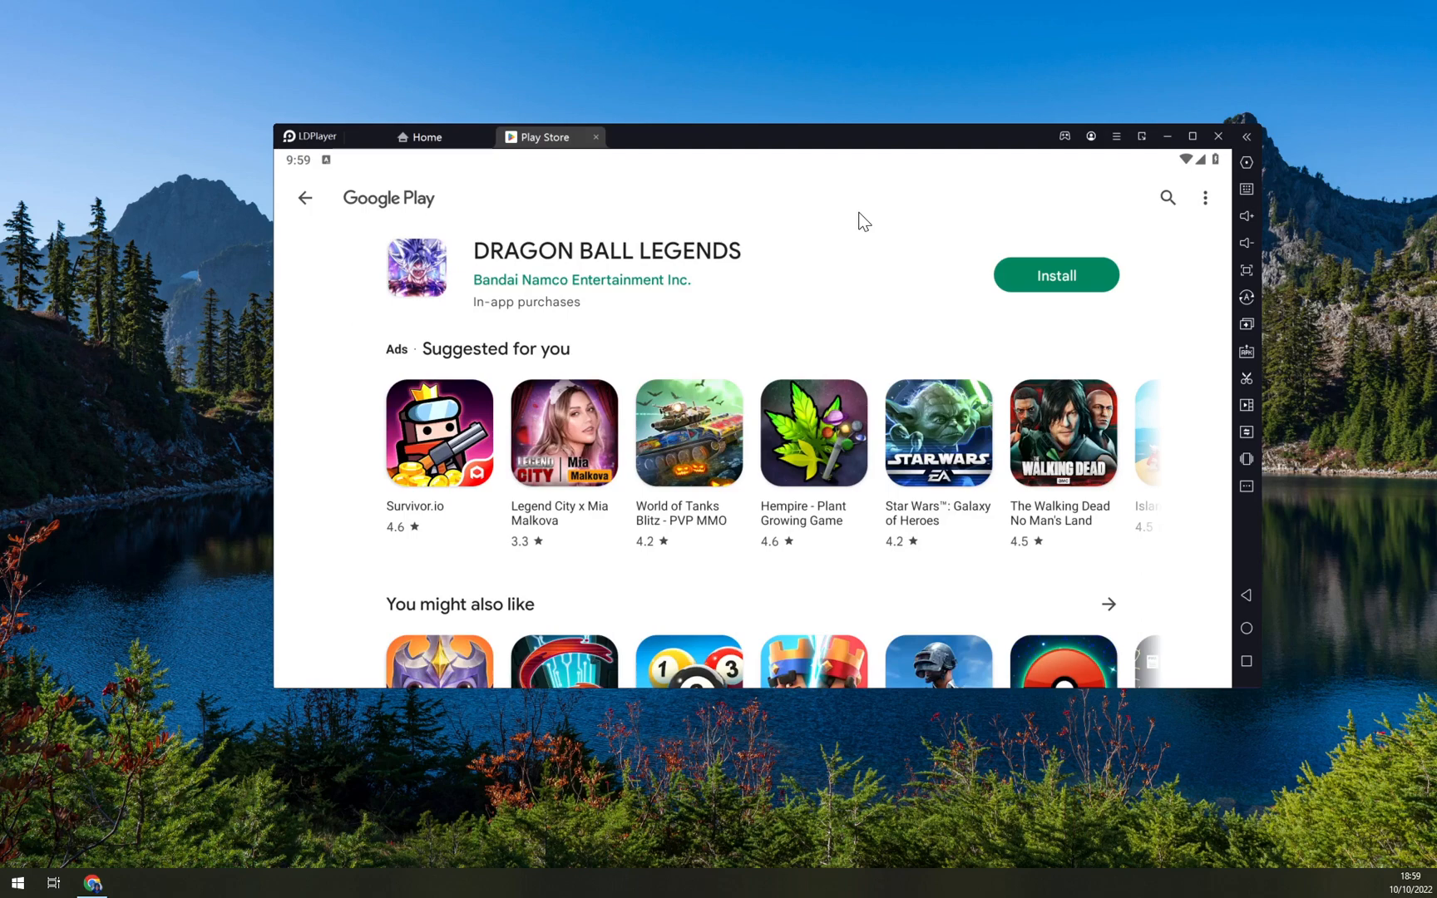
mouse_move(790, 218)
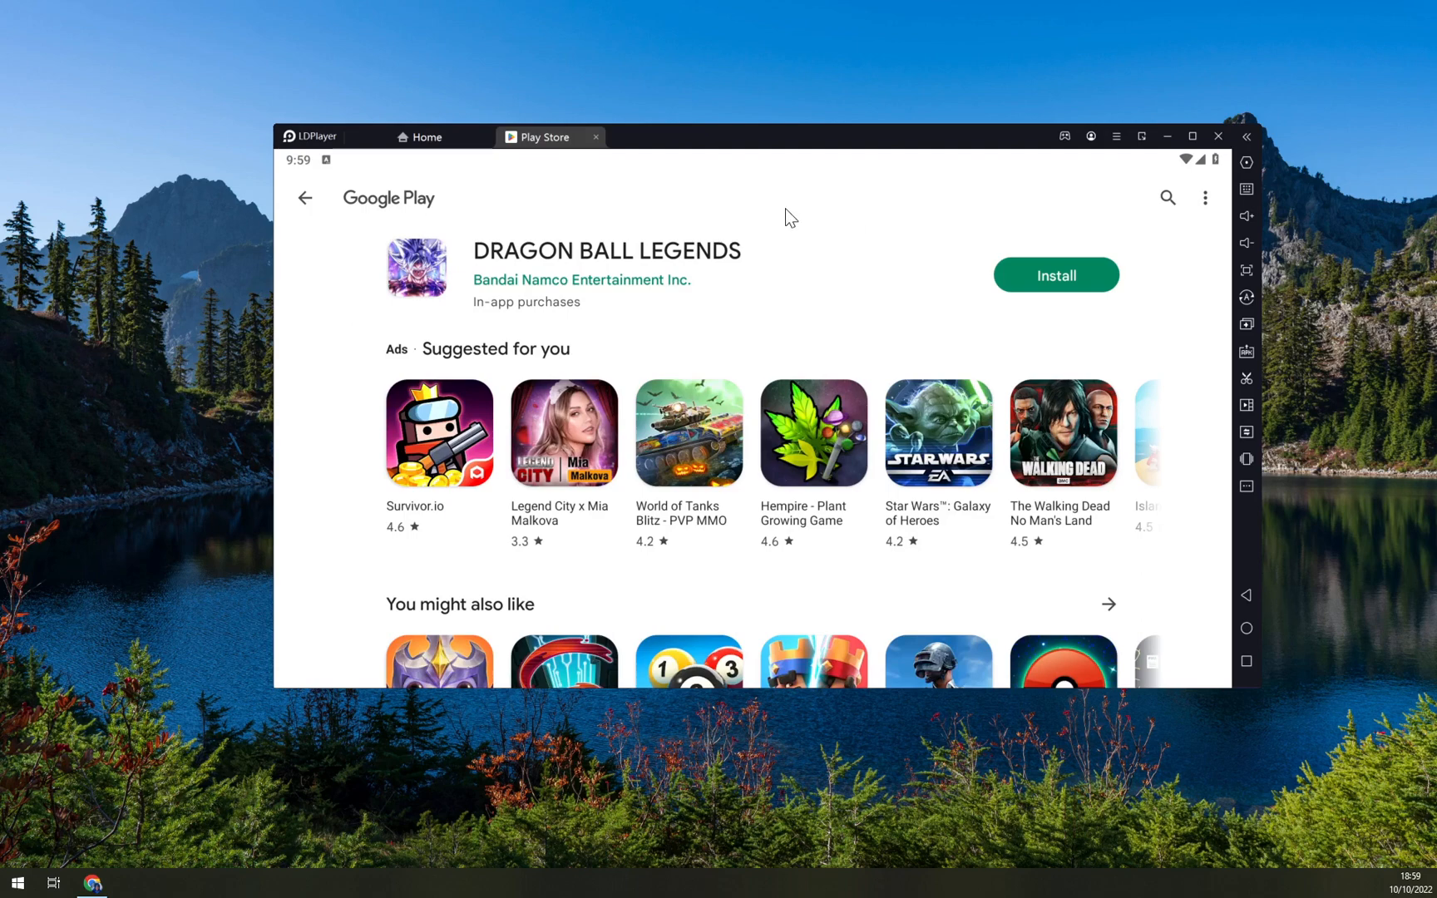
mouse_move(1149, 207)
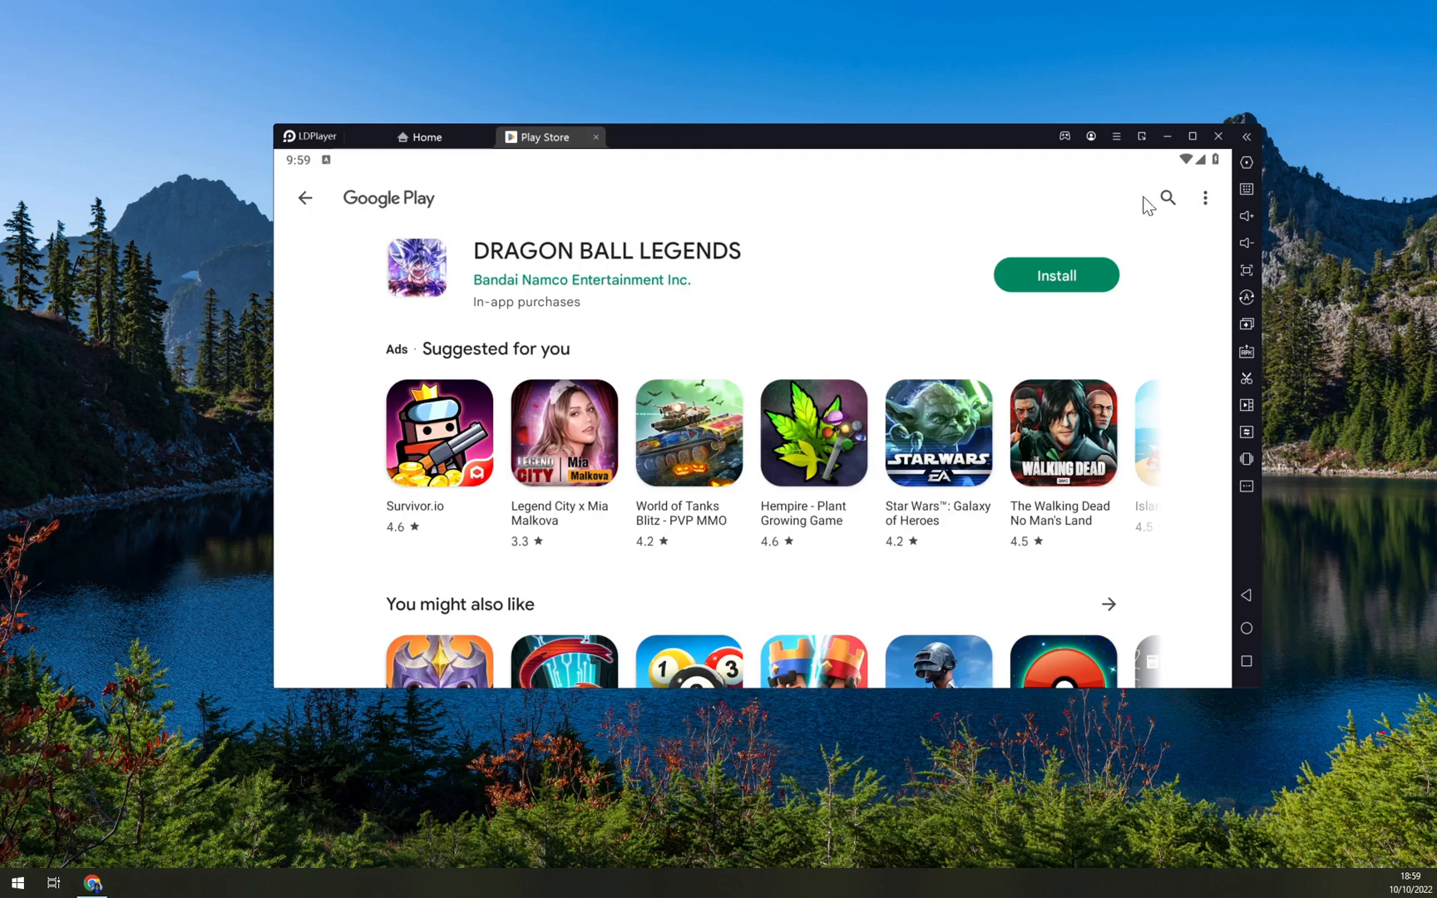
Search Google Play for 'we' and pick the wechat suggestion to show its install option
left_click(1168, 196)
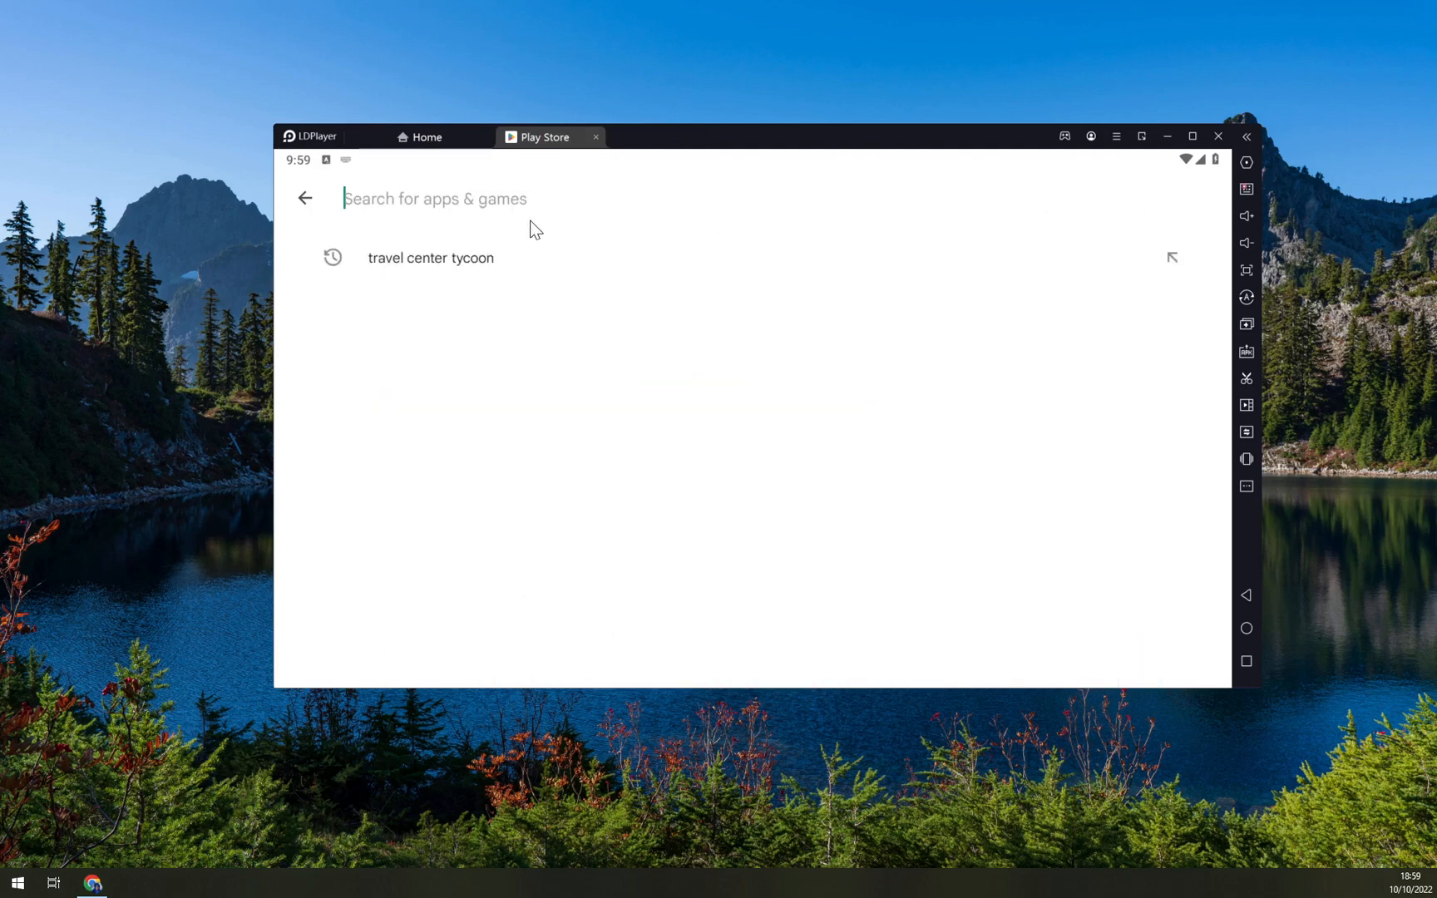
type("we")
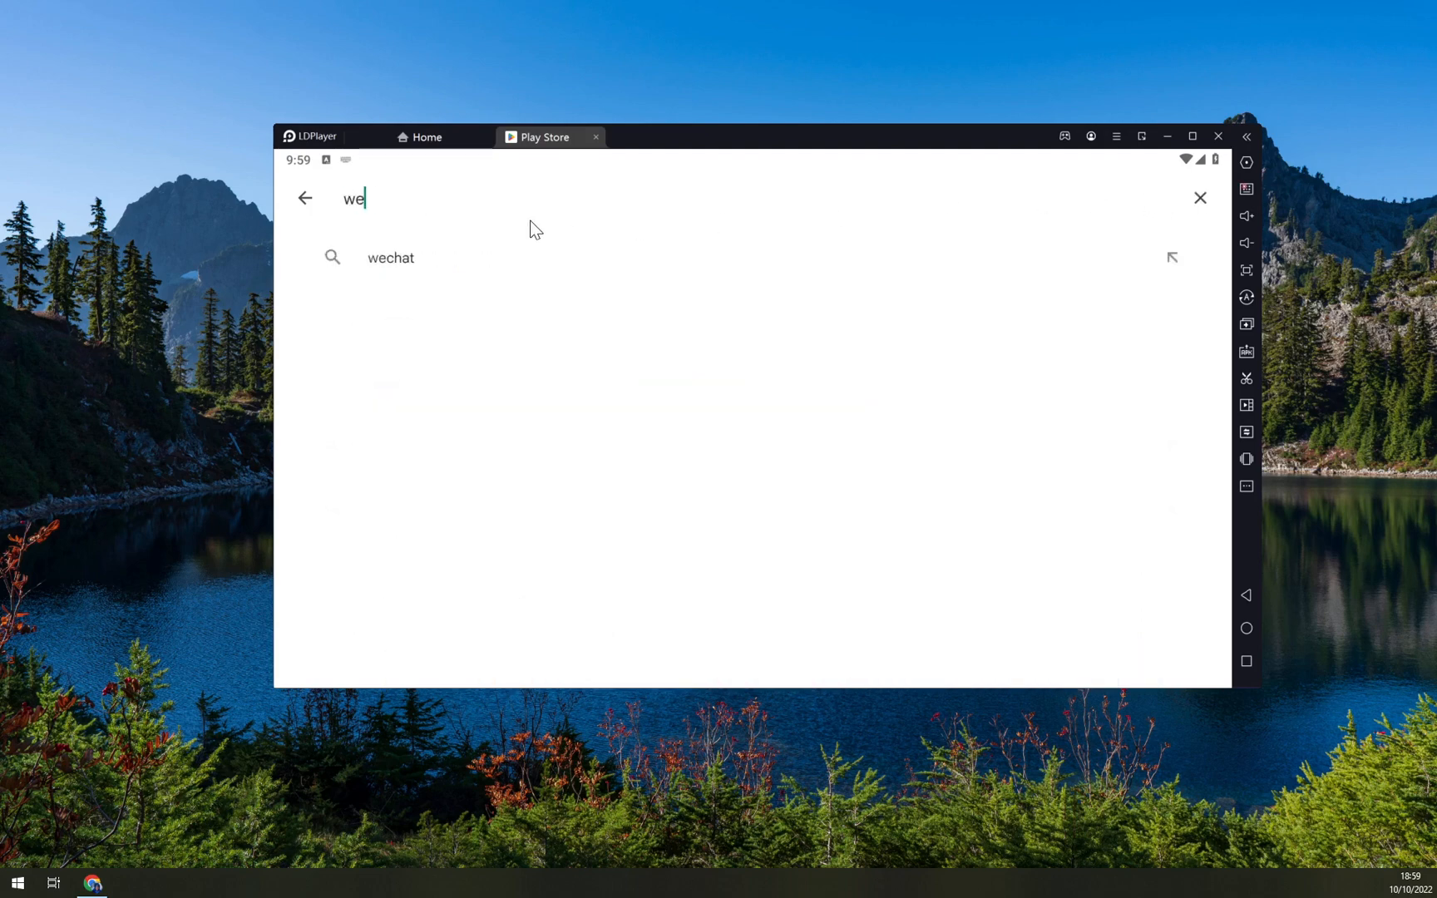
left_click(391, 258)
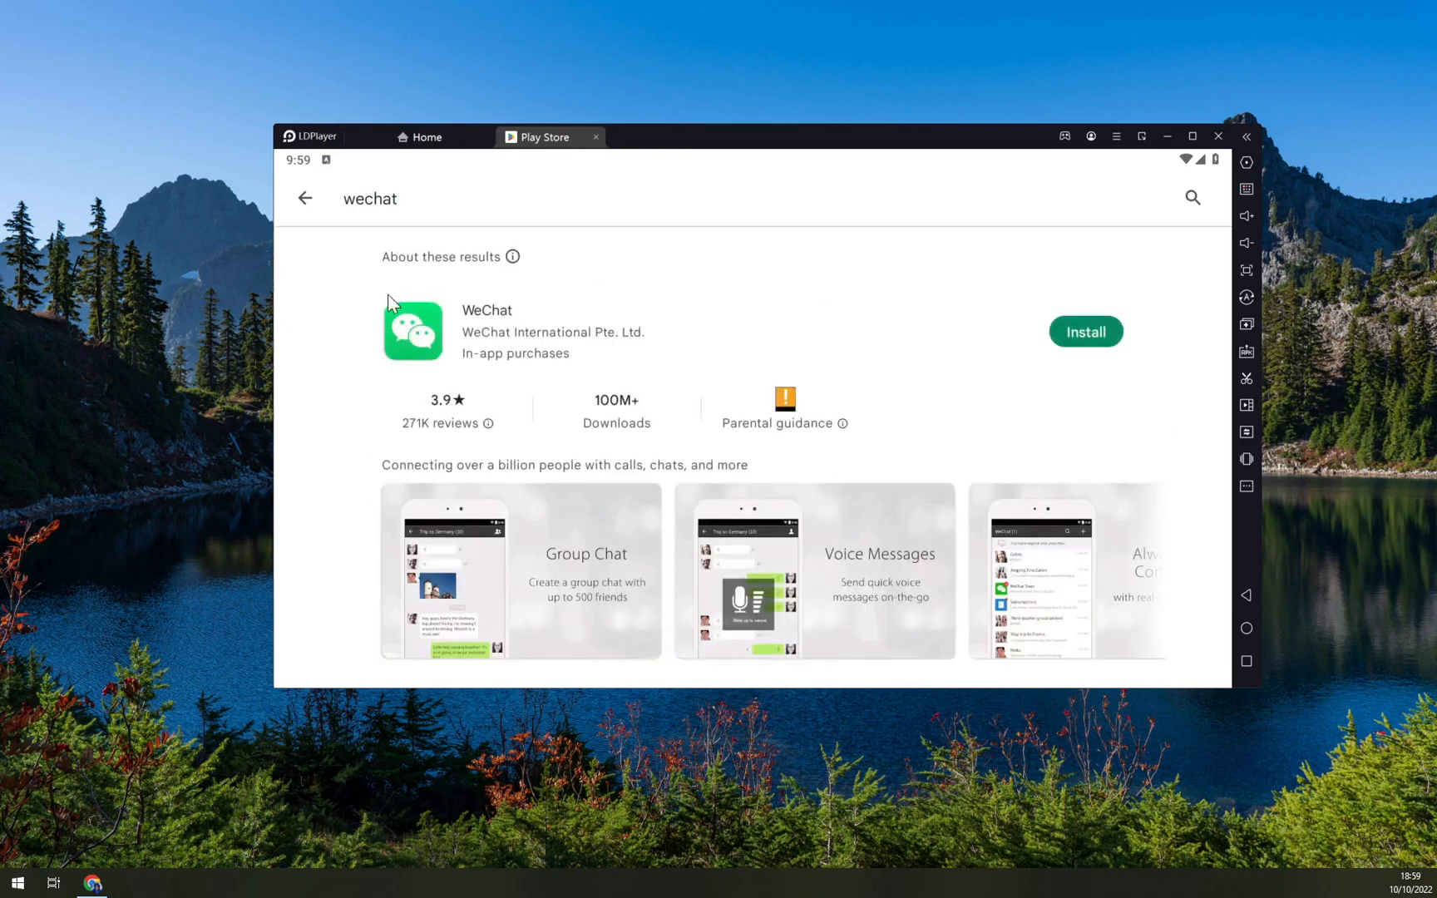
mouse_move(519, 333)
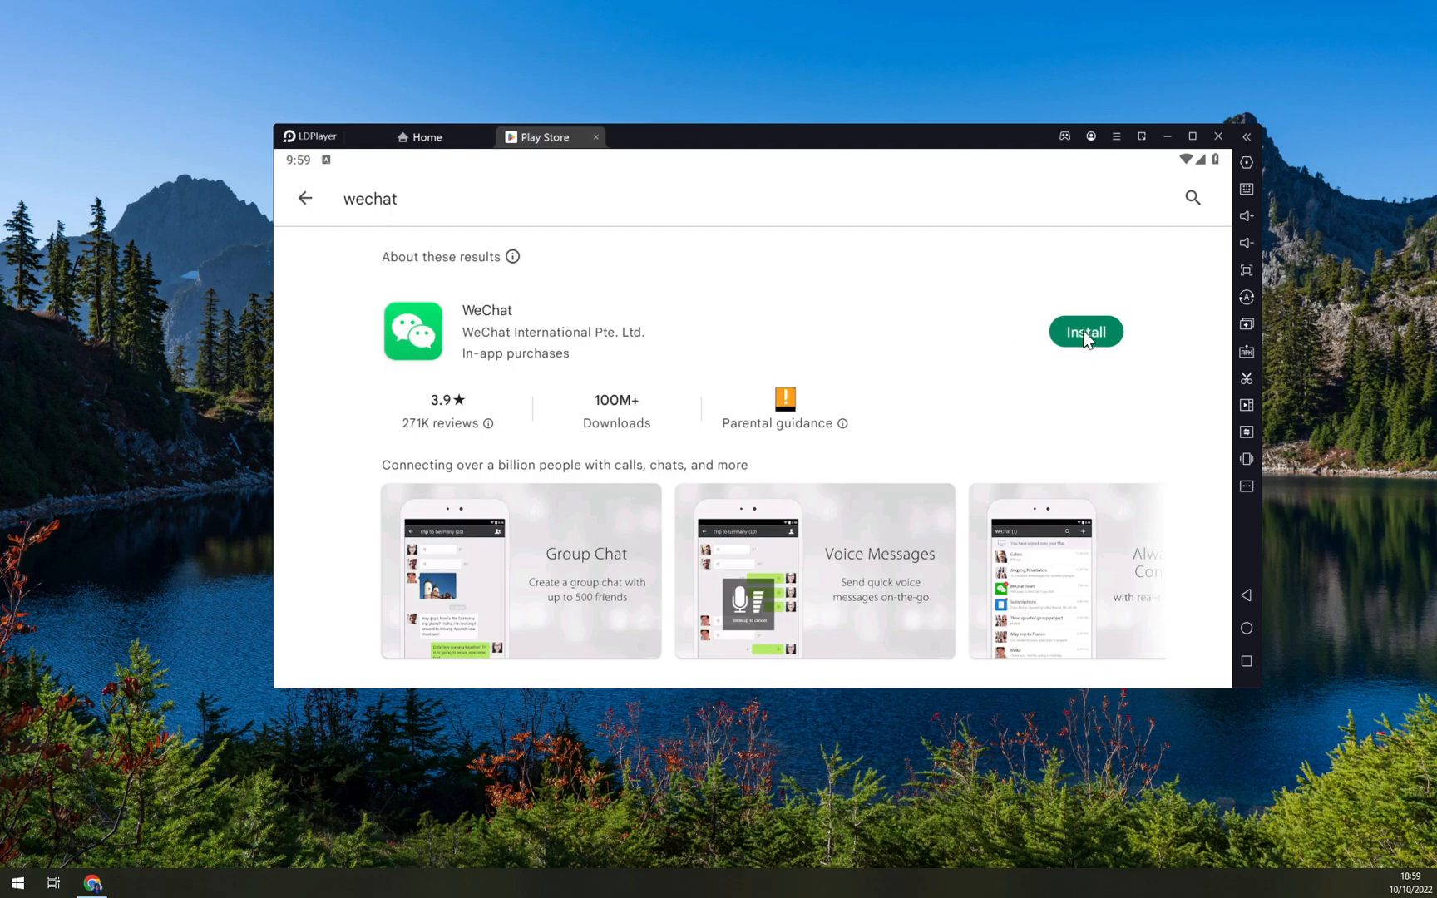
Install WeChat (156 MB) from its Play Store result
left_click(1085, 331)
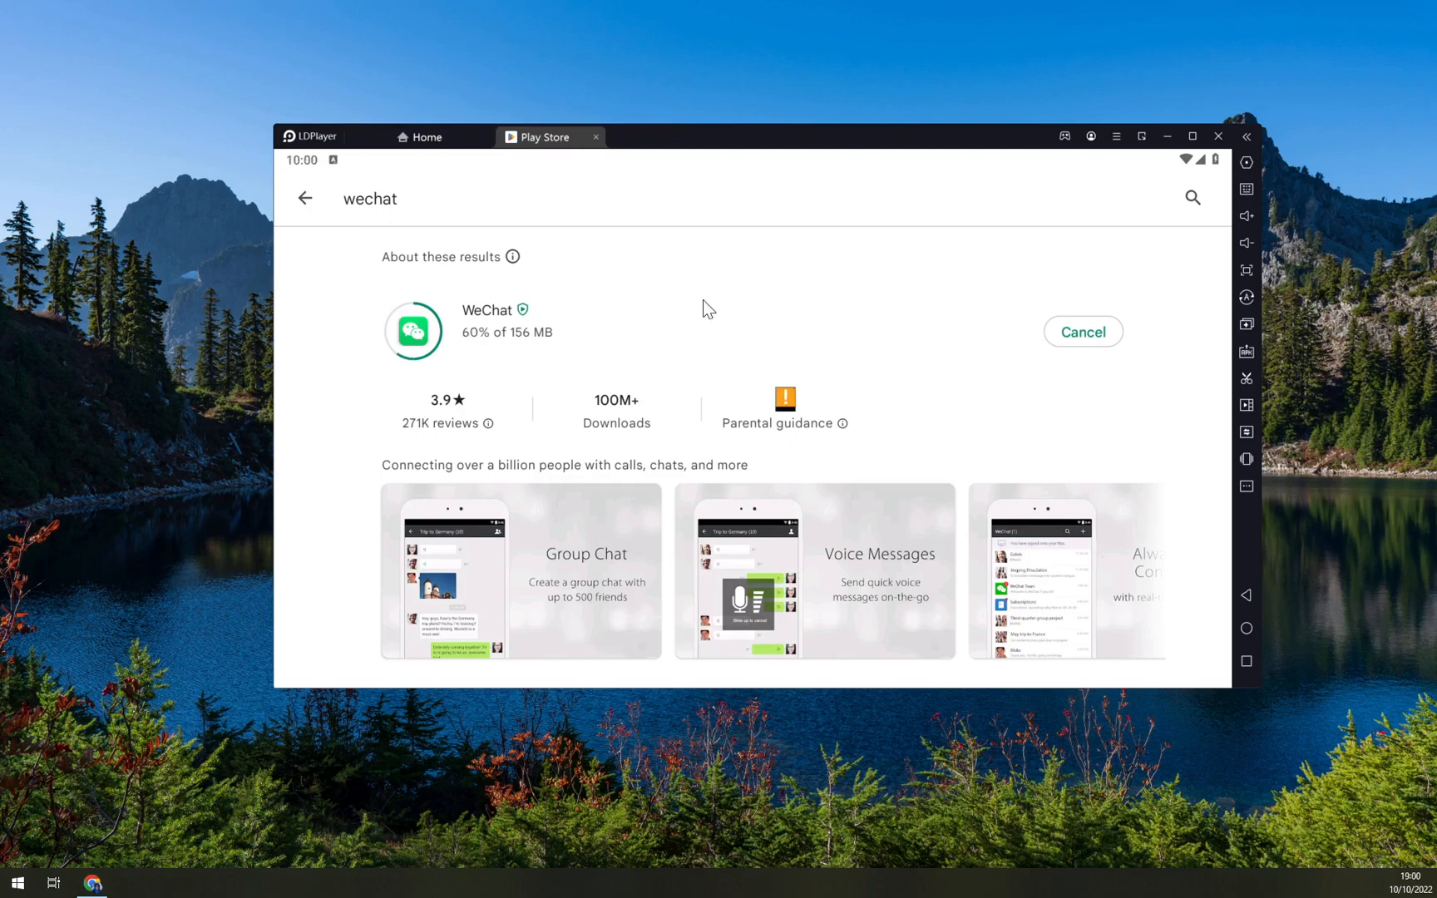
mouse_move(688, 298)
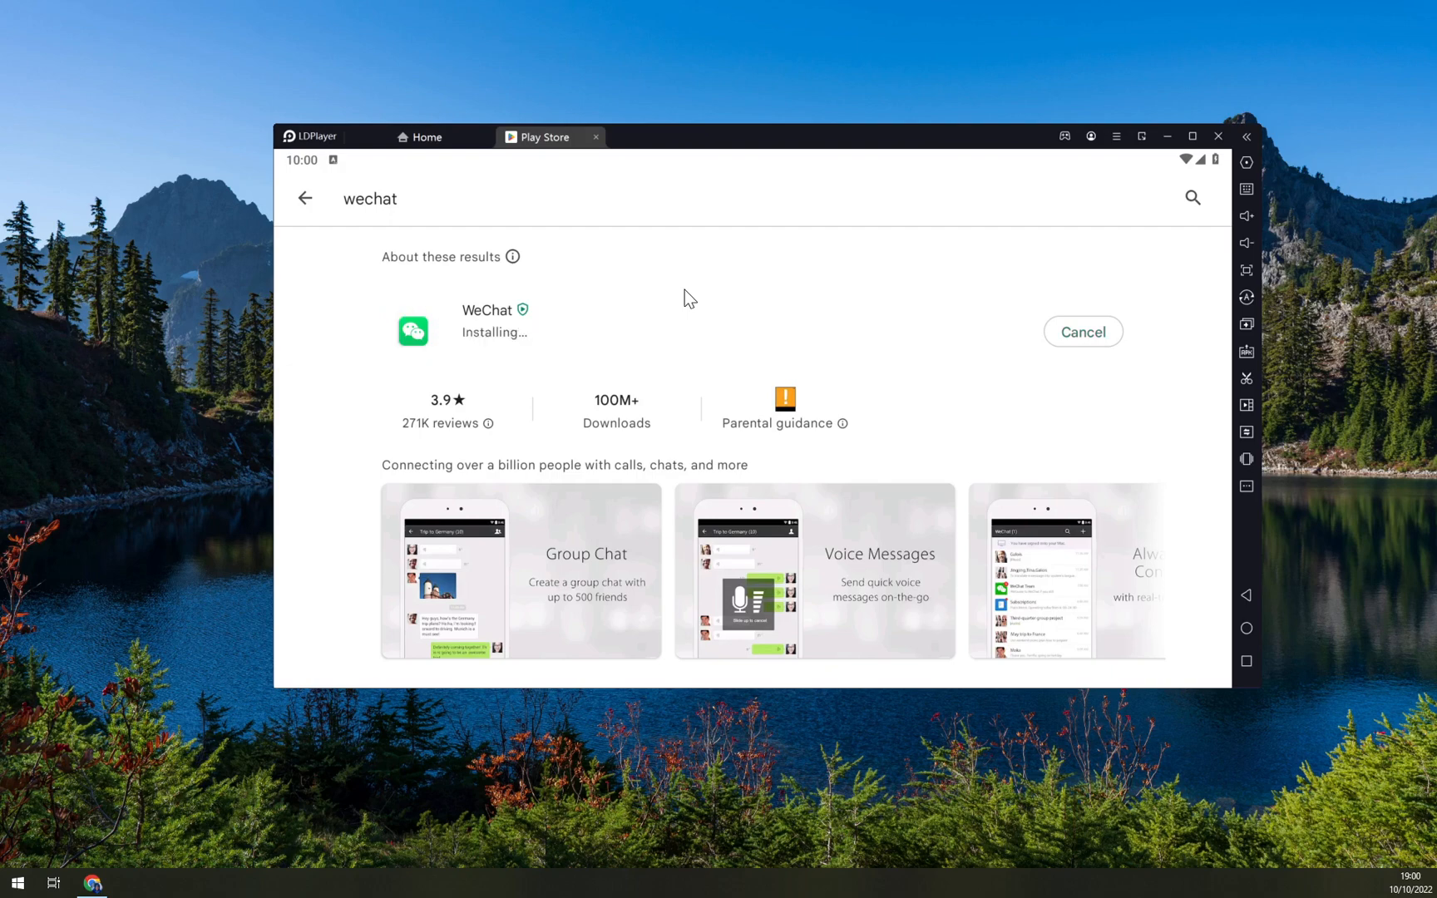
mouse_move(493, 343)
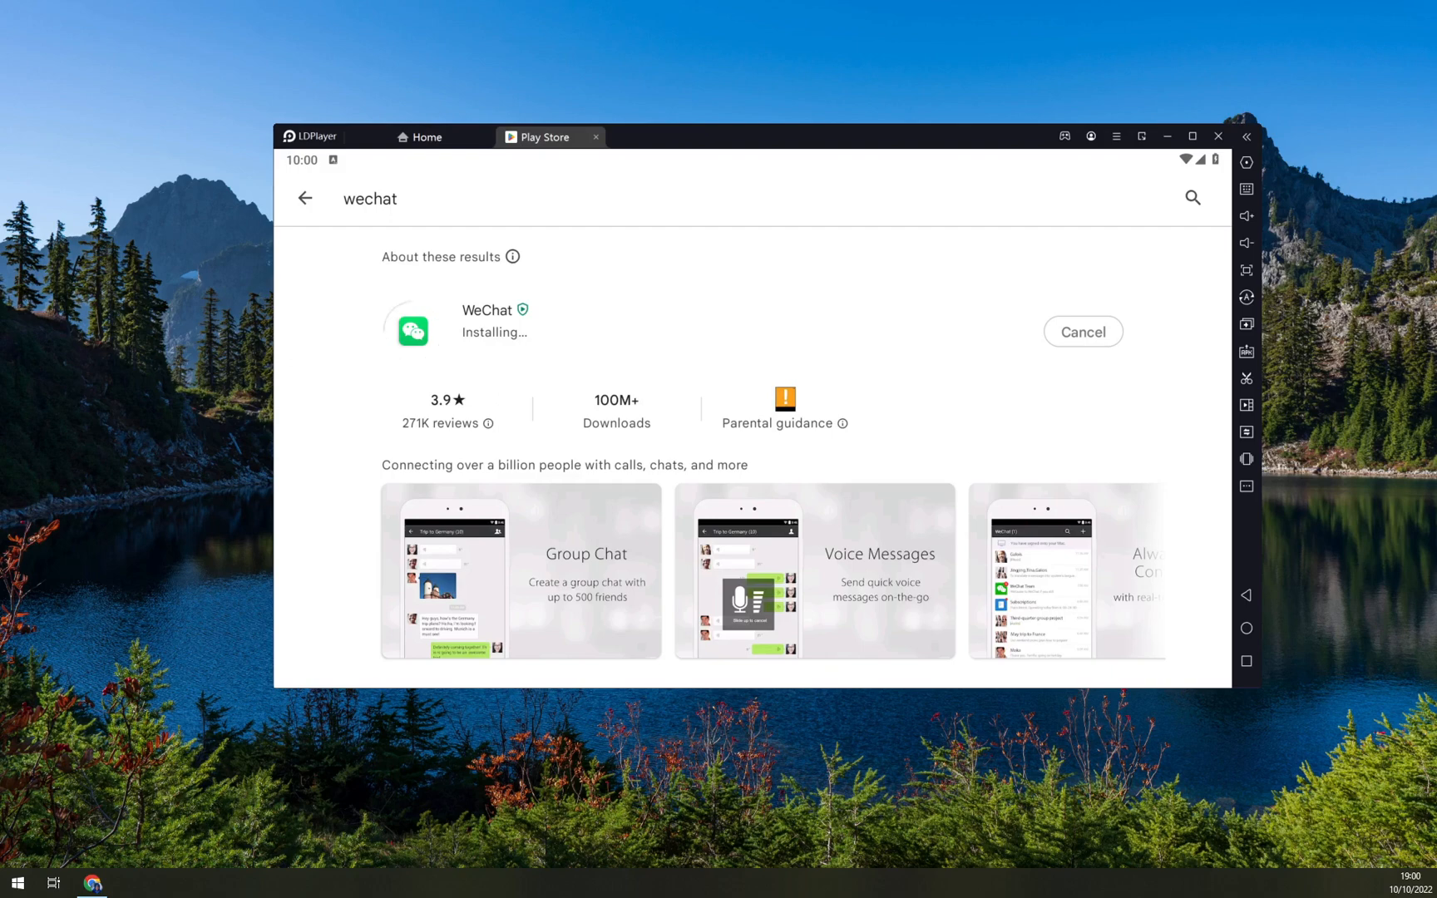
mouse_move(472, 366)
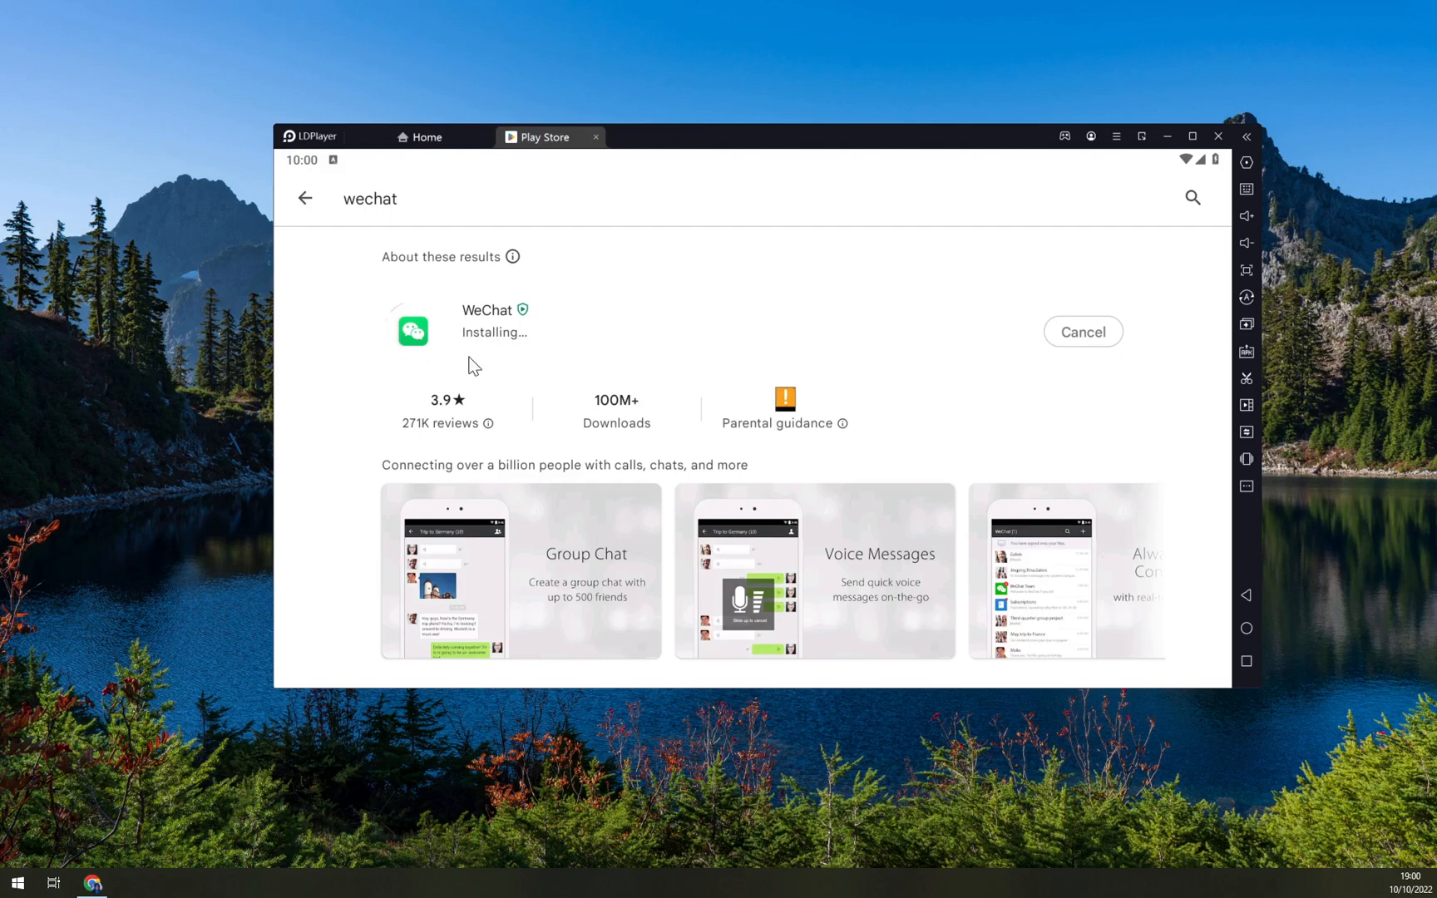
mouse_move(564, 357)
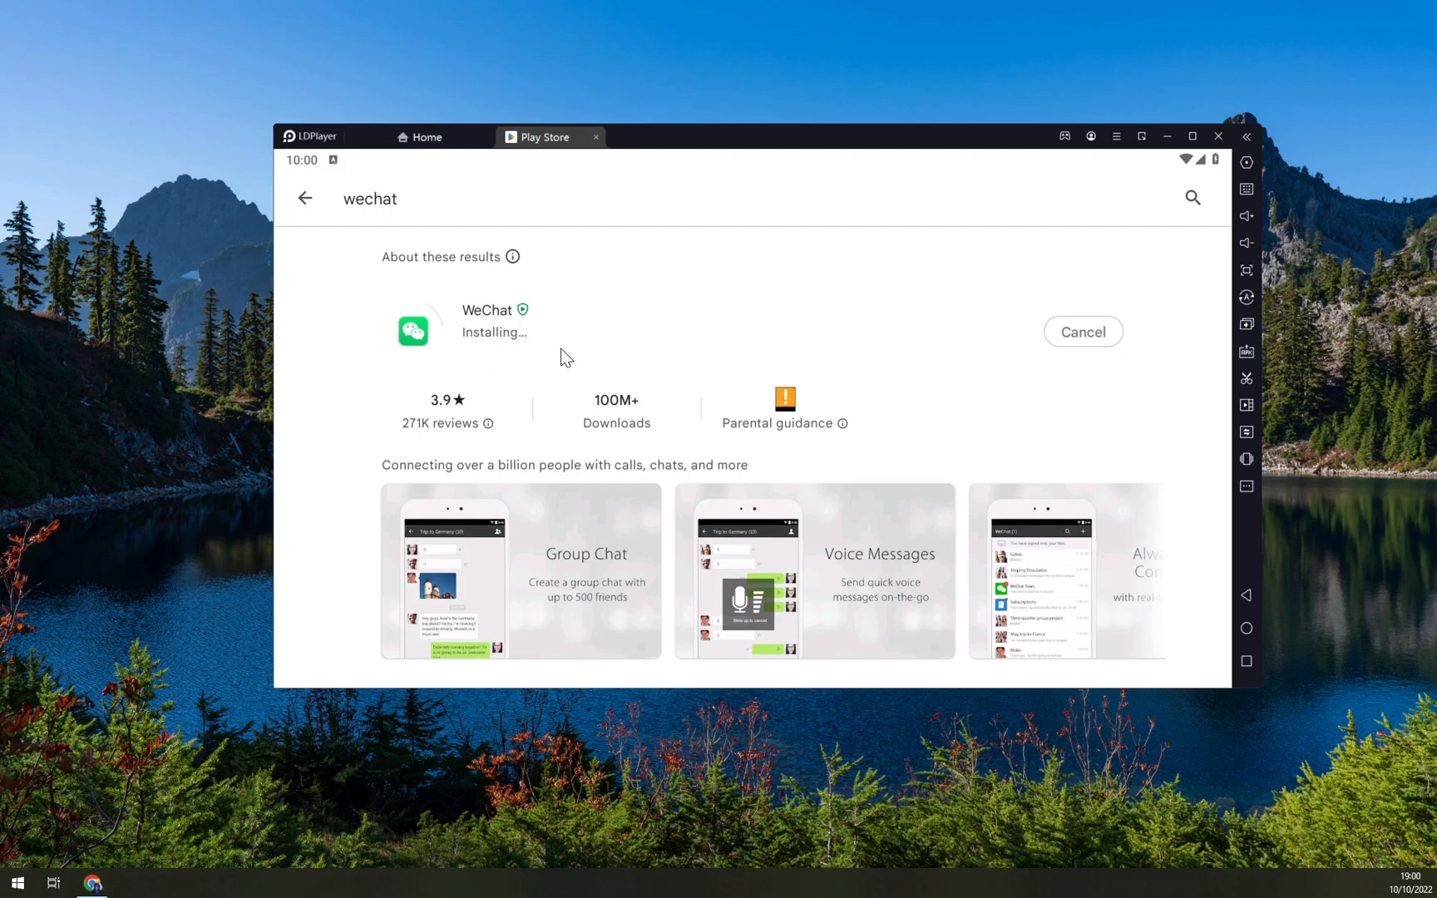
mouse_move(537, 354)
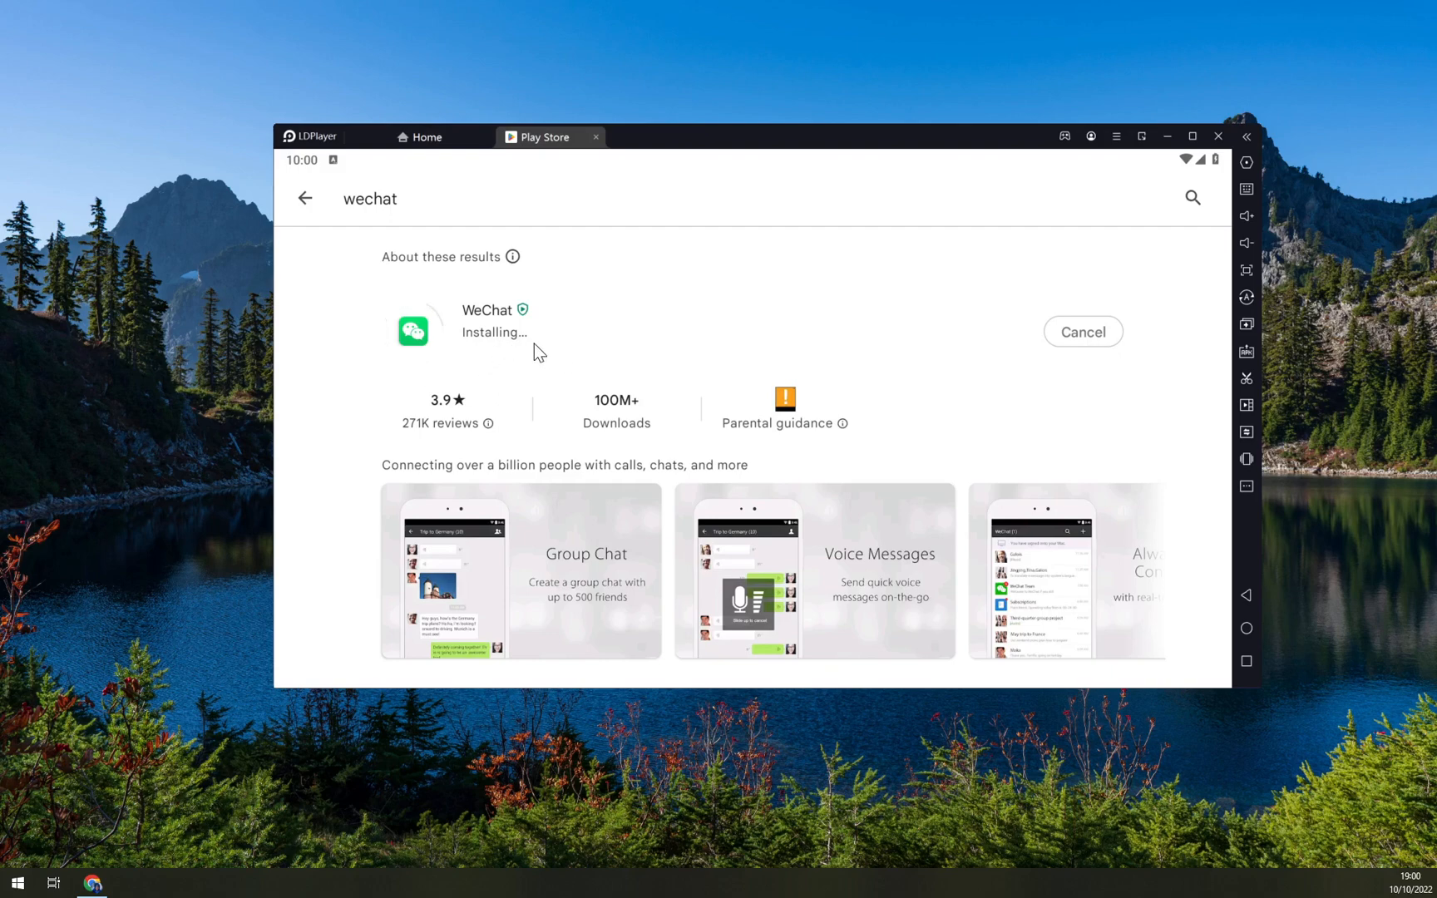
mouse_move(579, 343)
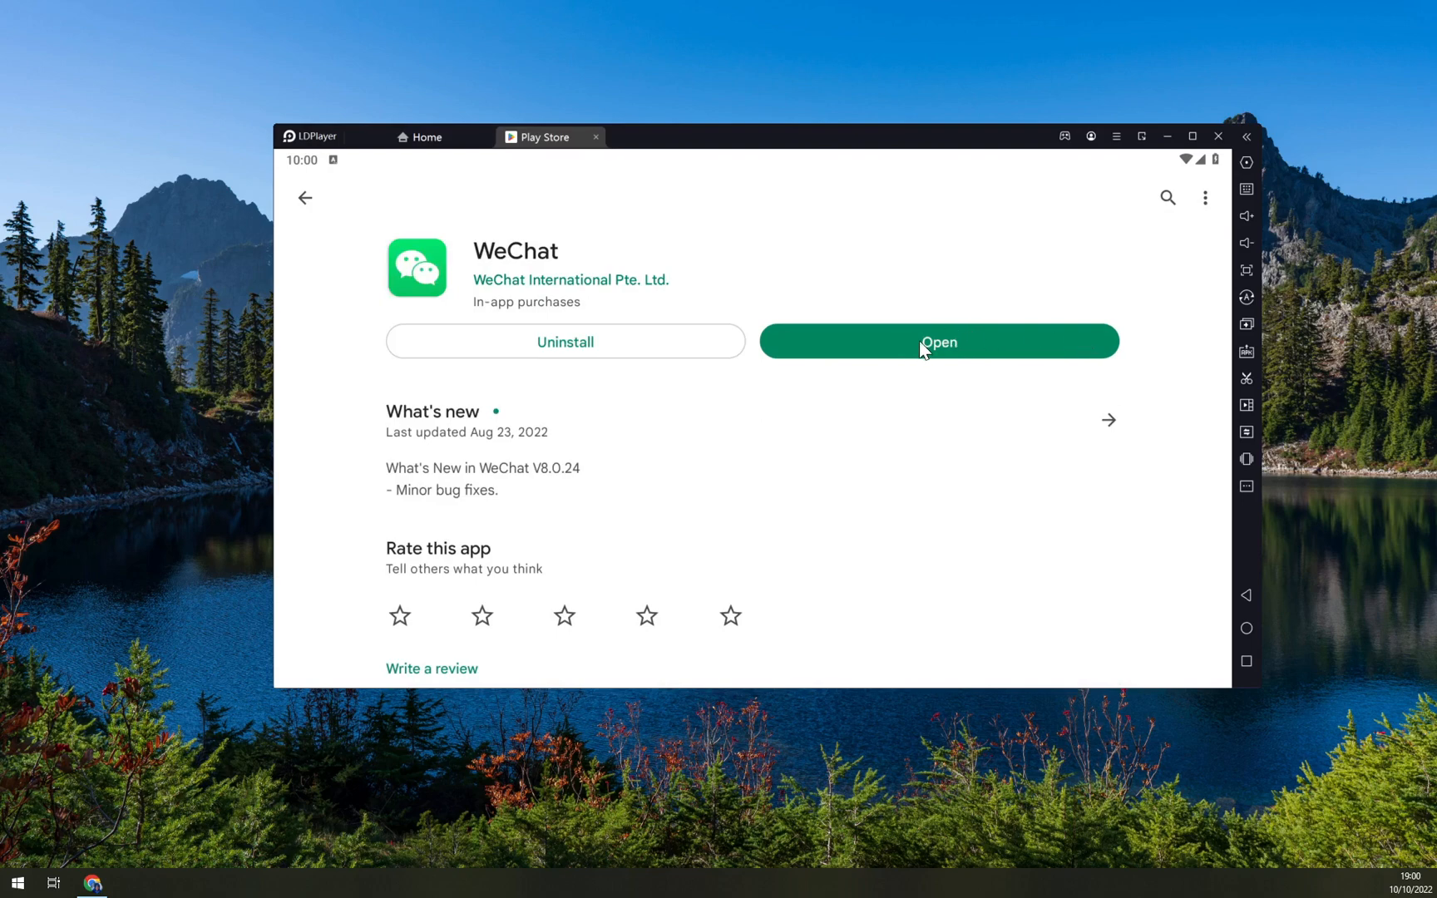
Launch the newly installed WeChat from its Play Store page to its splash screen
left_click(938, 343)
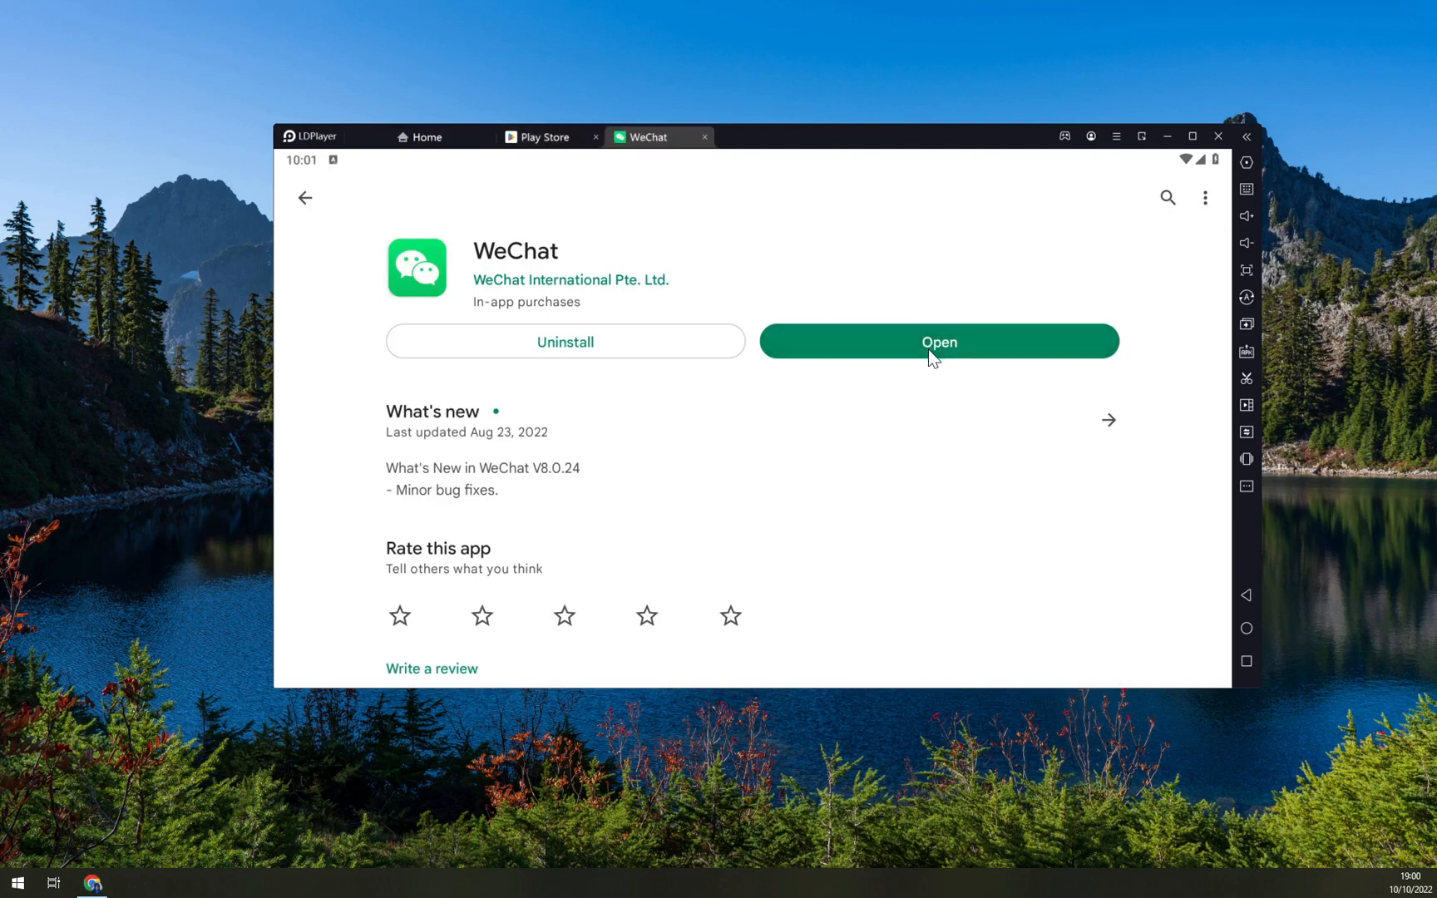
left_click(938, 341)
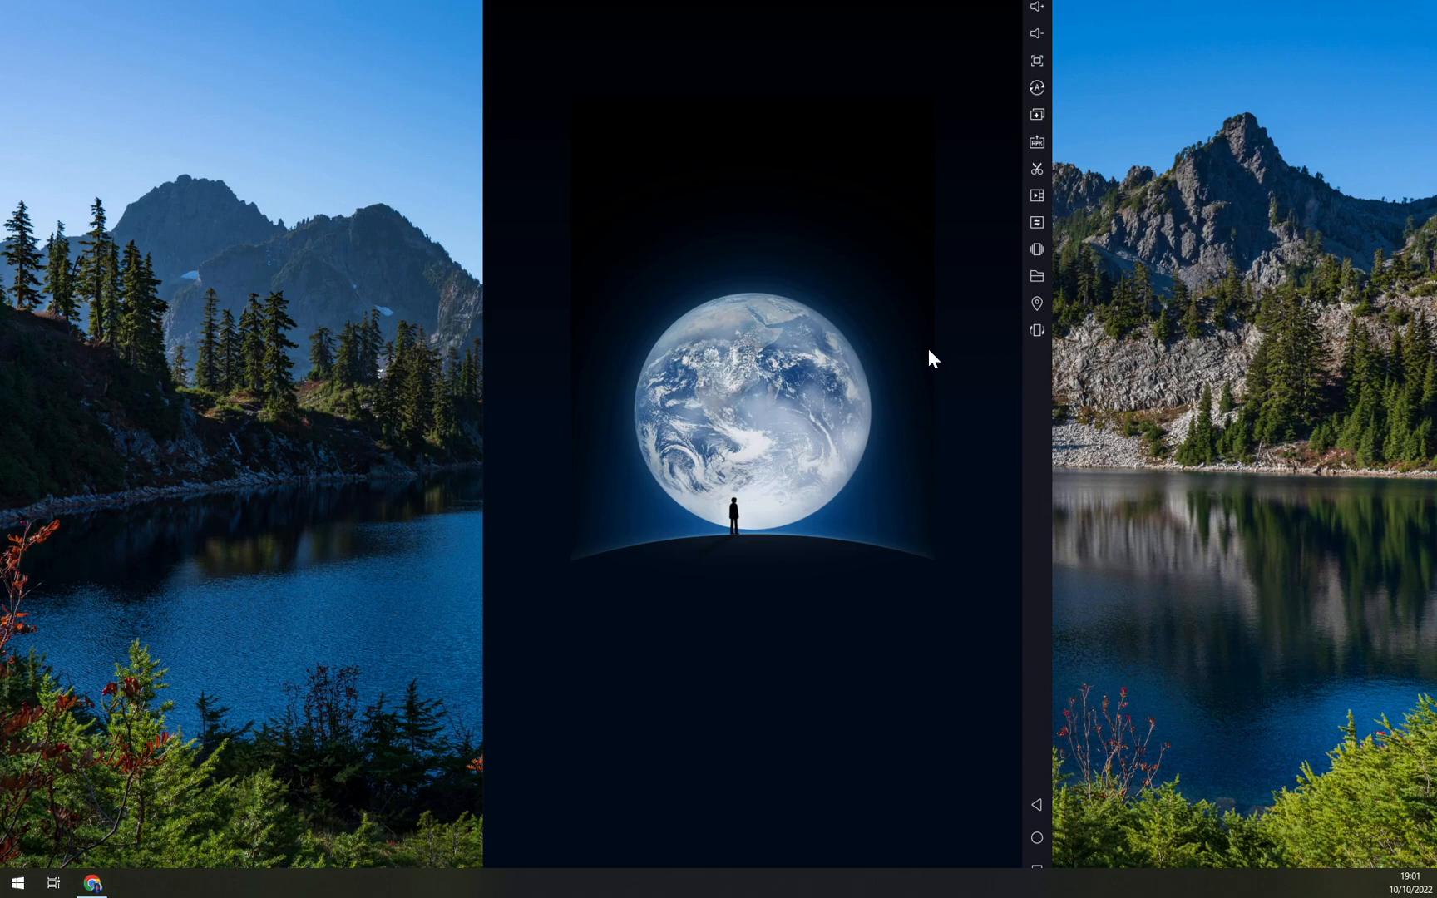
mouse_move(920, 350)
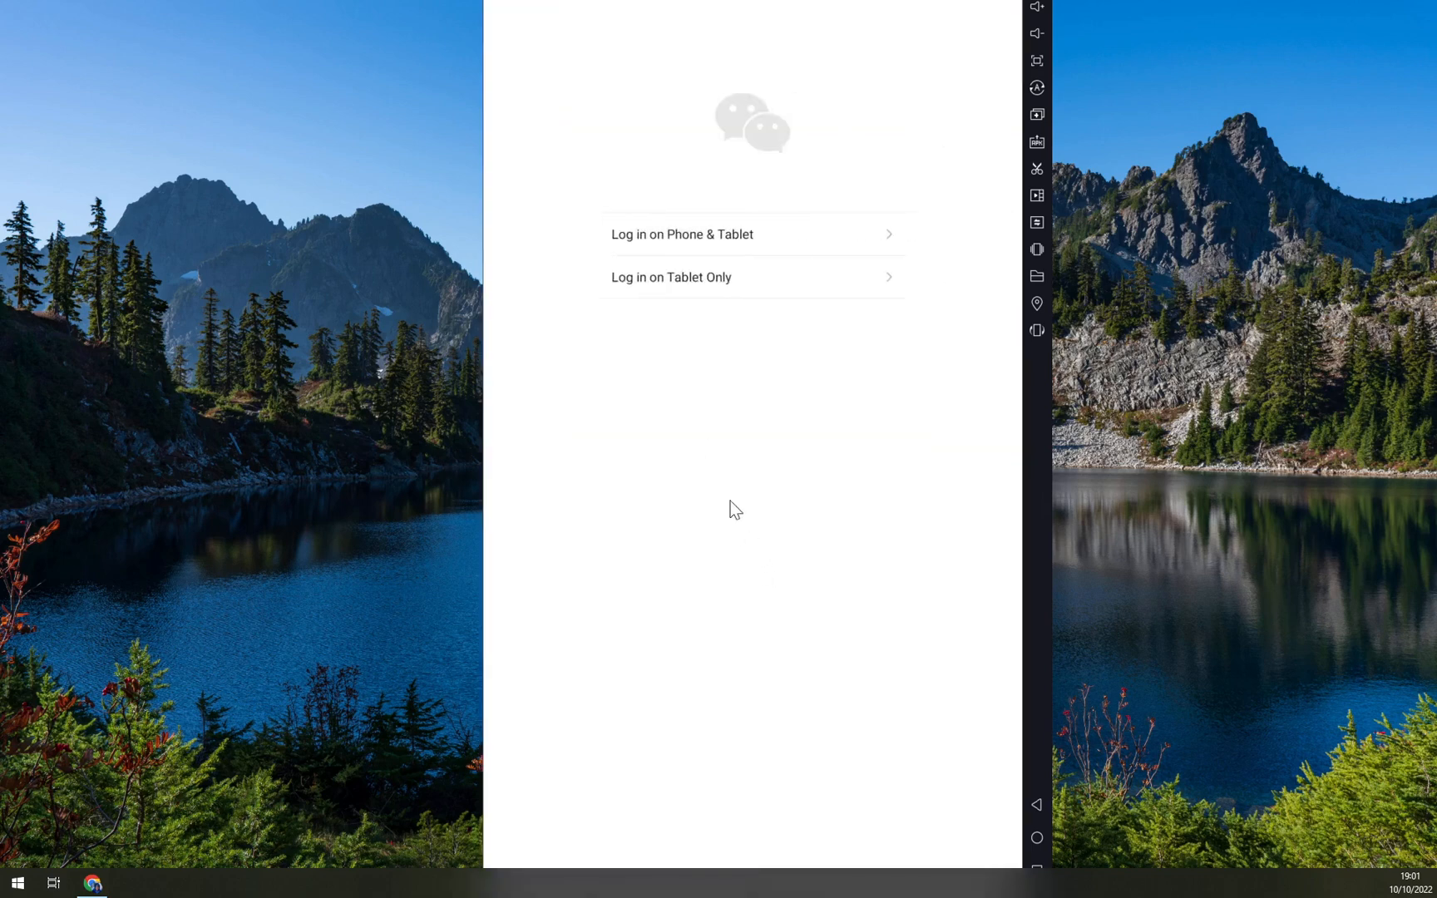
mouse_move(751, 273)
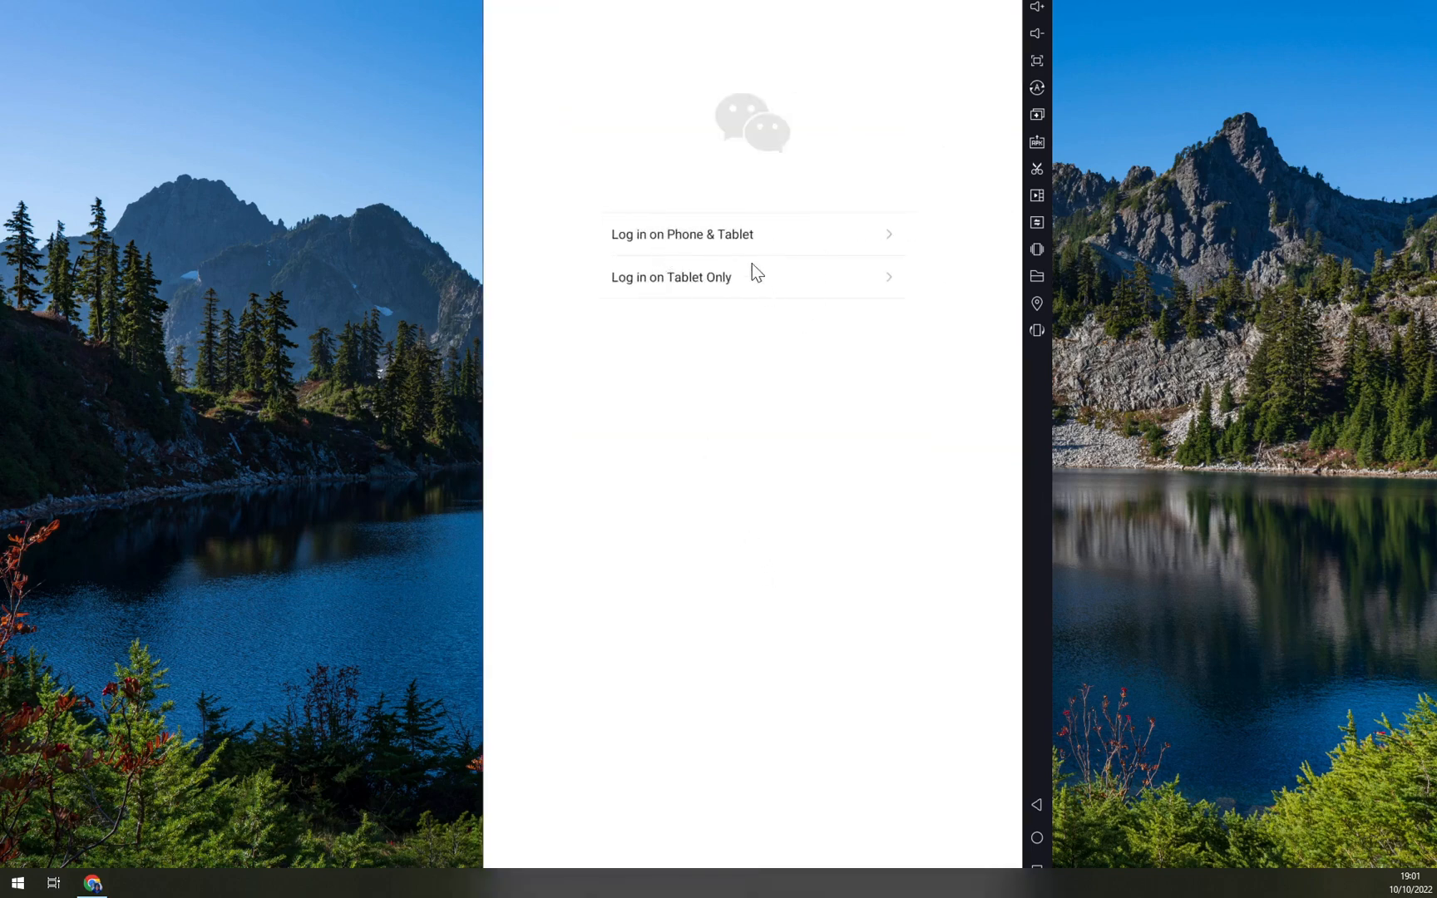
mouse_move(729, 253)
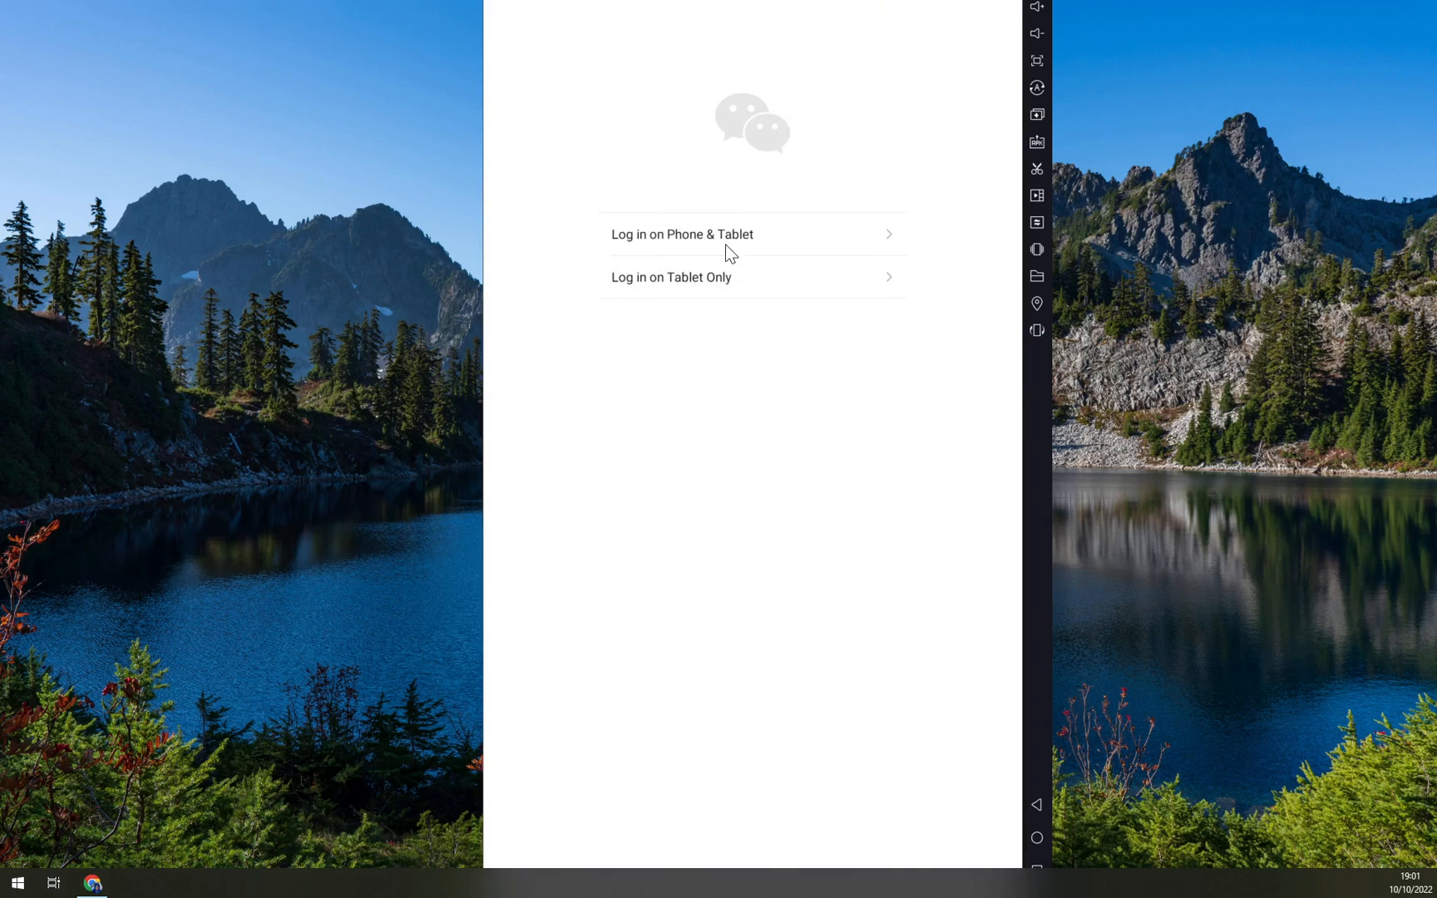
mouse_move(669, 316)
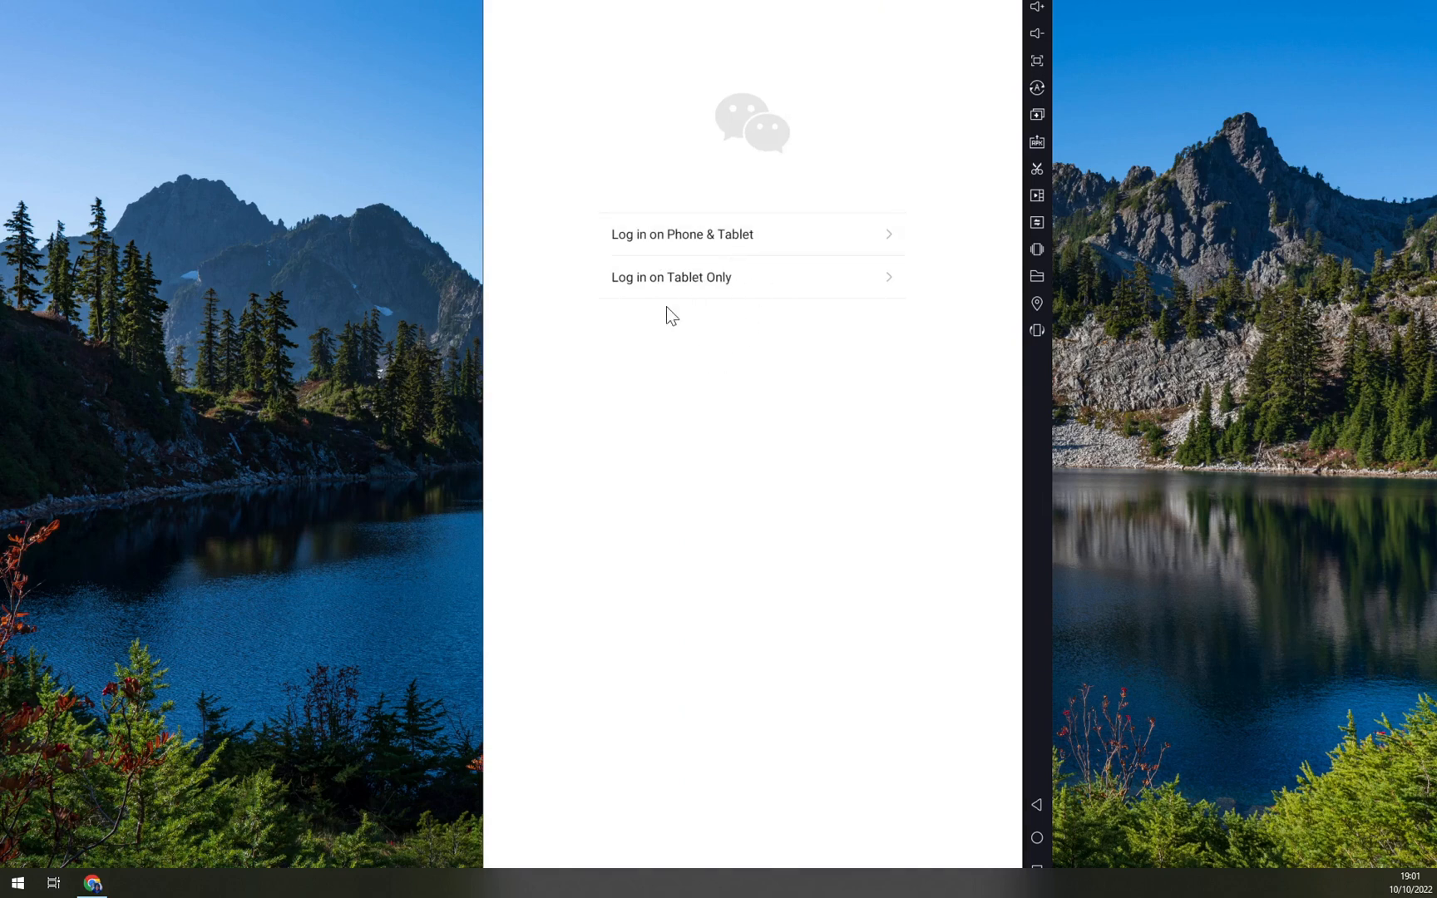